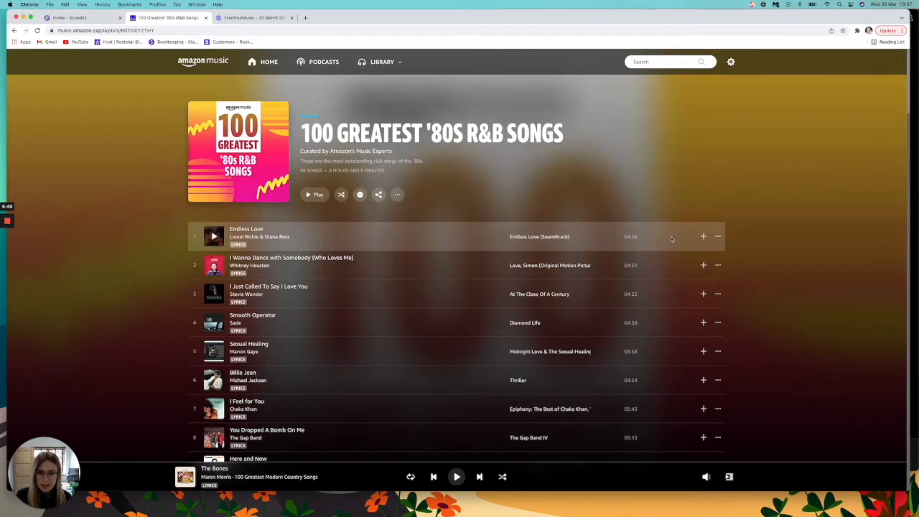
pyautogui.moveTo(660, 146)
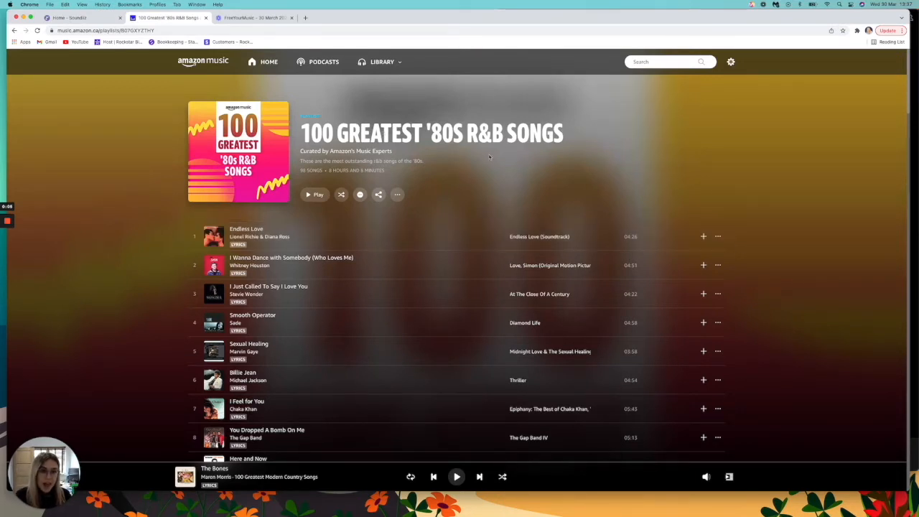
# Step: Scroll through the FreeYourMusic source-selection screen before switching to the browser
pyautogui.scroll(-3)
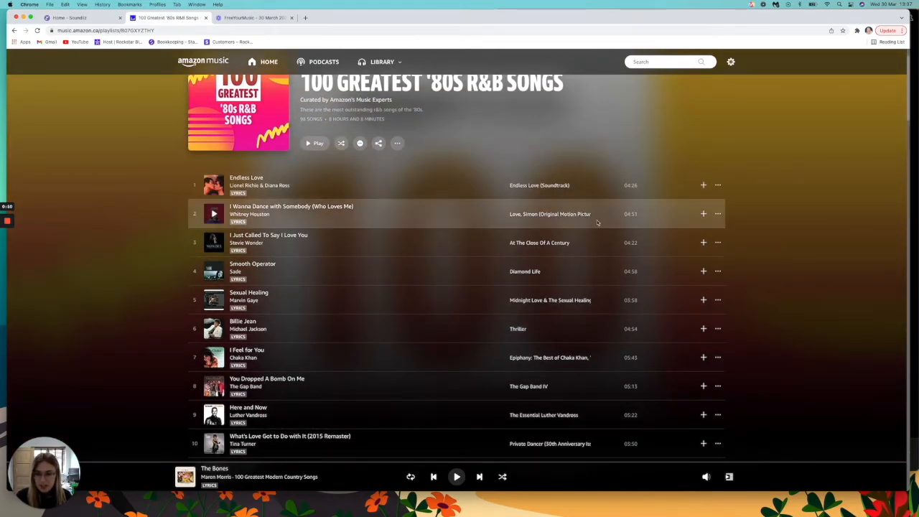
pyautogui.scroll(3)
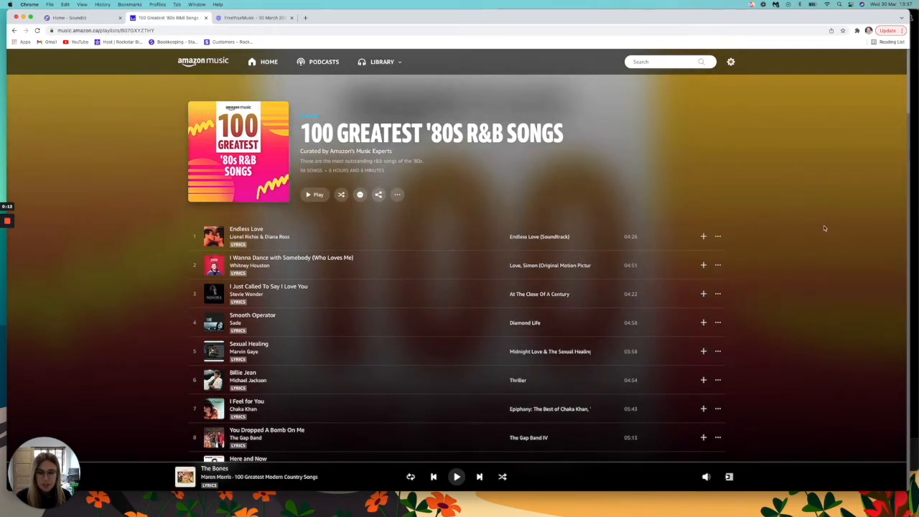
pyautogui.moveTo(836, 241)
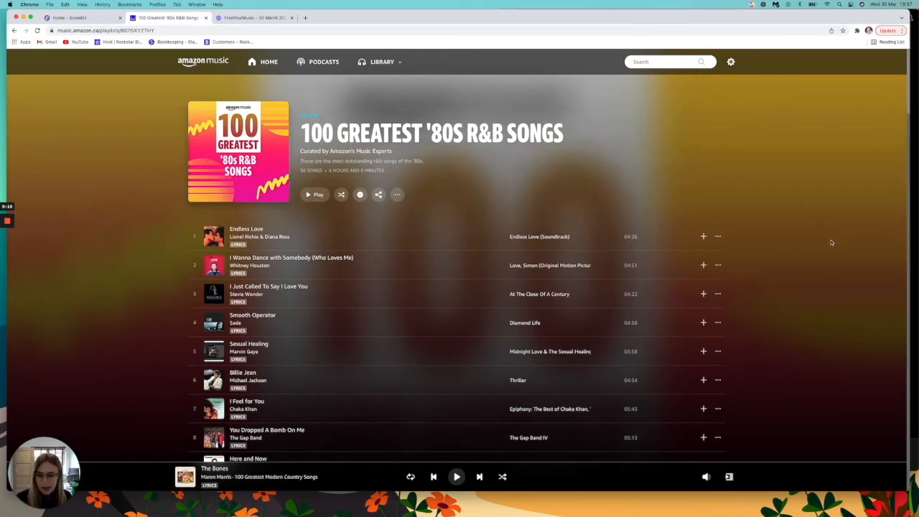
pyautogui.moveTo(816, 307)
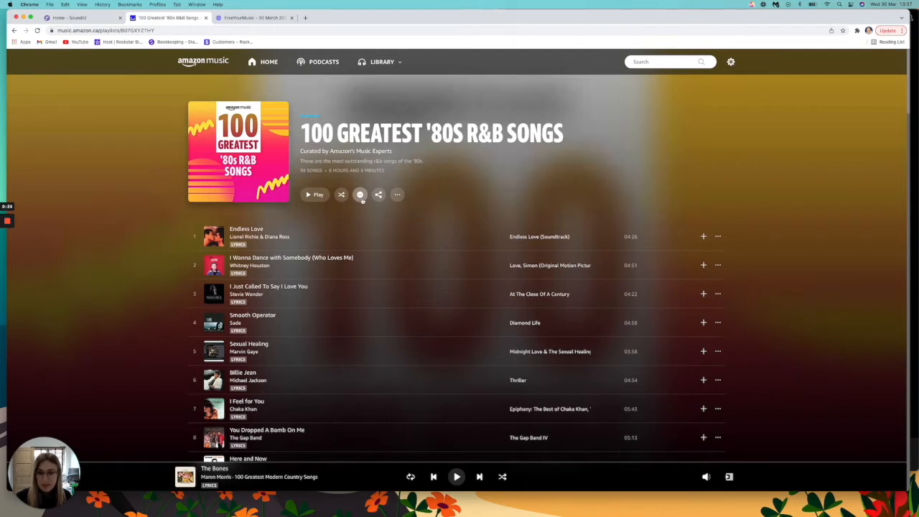
pyautogui.moveTo(359, 195)
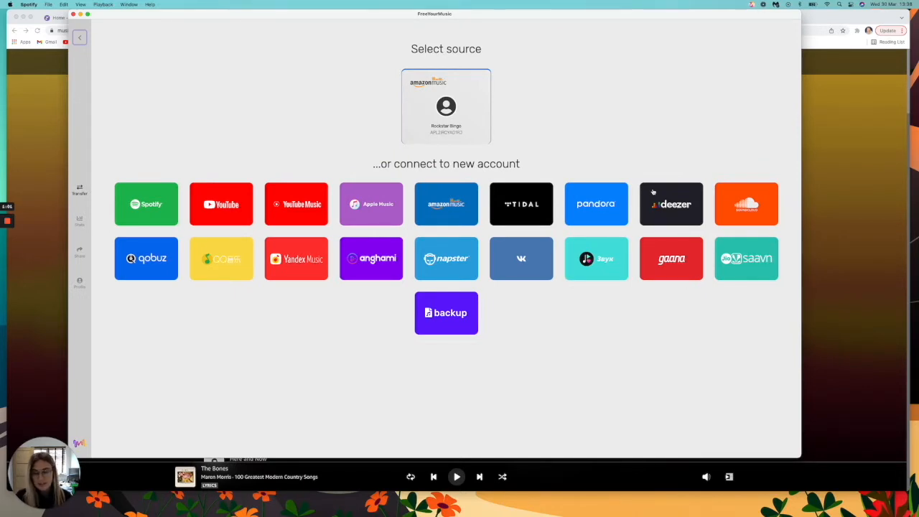
pyautogui.moveTo(452, 141)
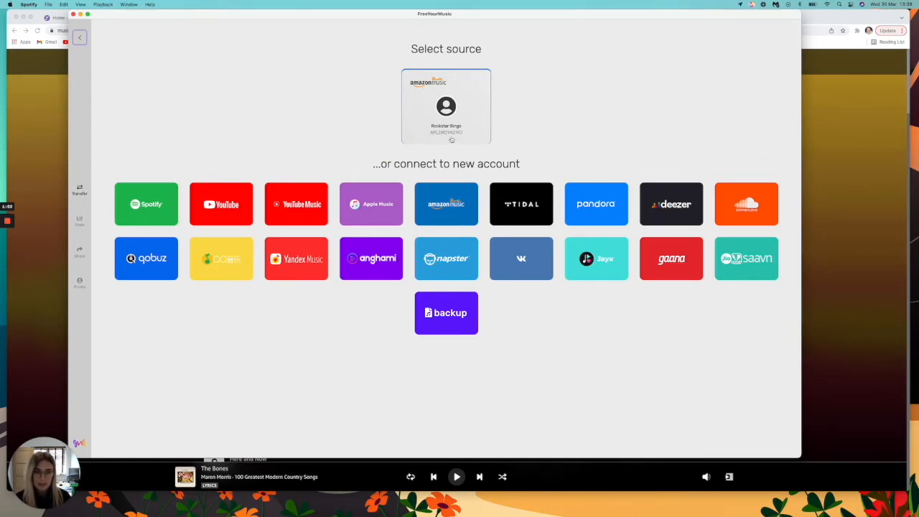
pyautogui.moveTo(555, 78)
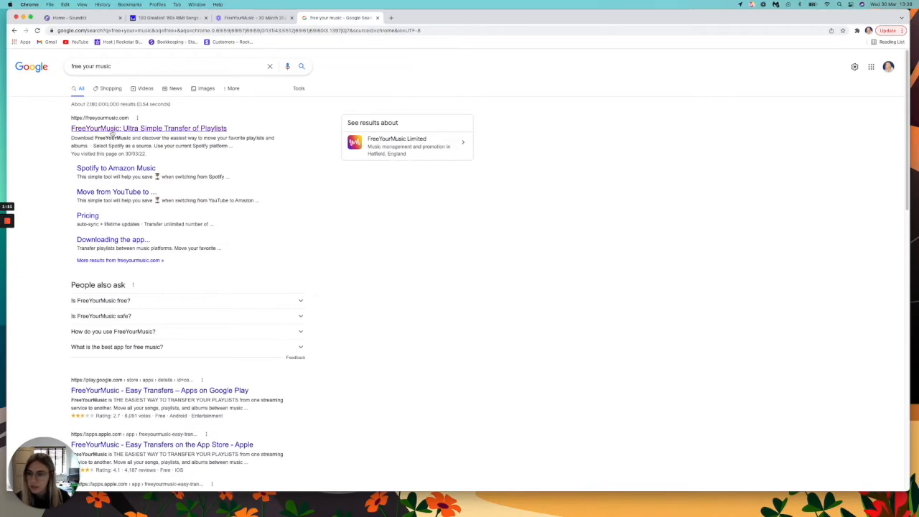
# Step: Open the 'FreeYourMusic: Ultra Simple Transfer of Playlists' result to reach the homepage
pyautogui.click(148, 128)
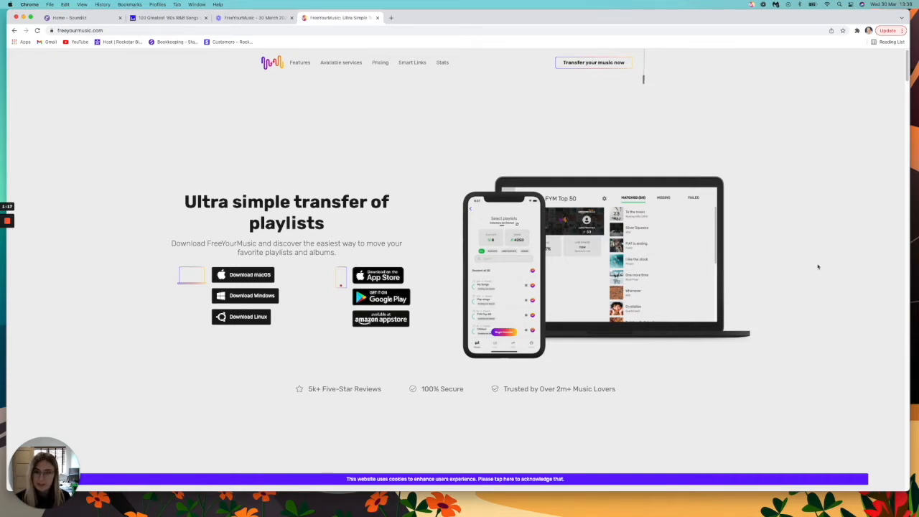
pyautogui.moveTo(597, 161)
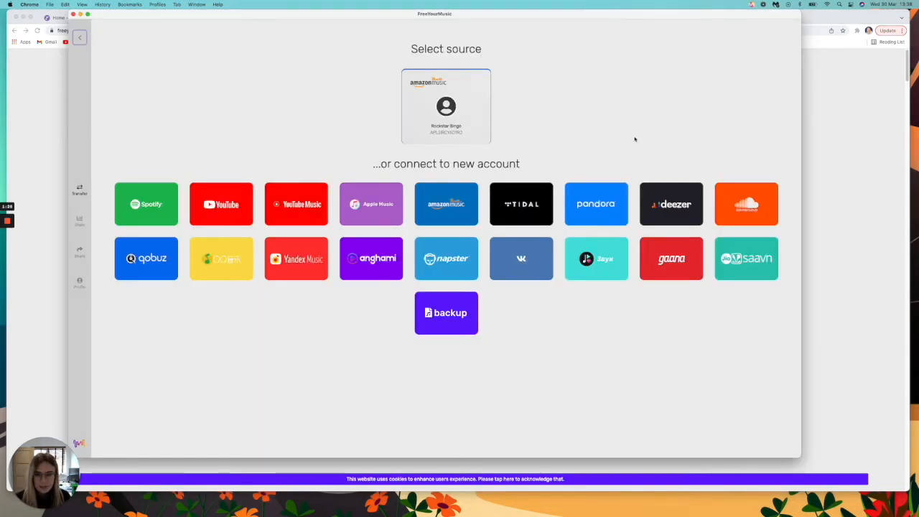
pyautogui.moveTo(515, 137)
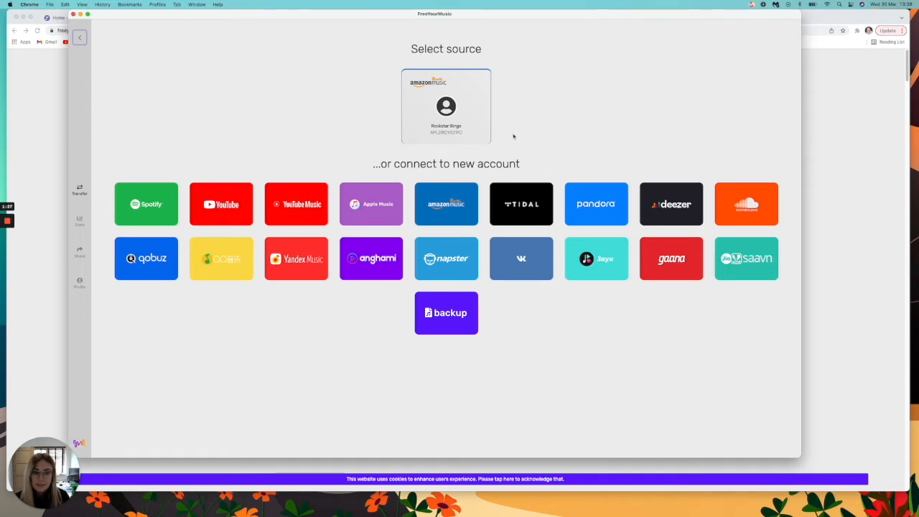
pyautogui.moveTo(501, 79)
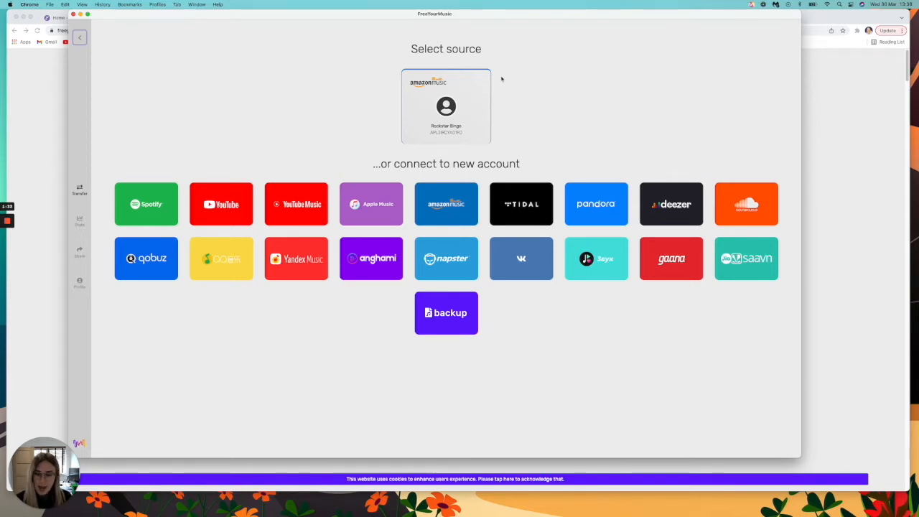
pyautogui.moveTo(546, 69)
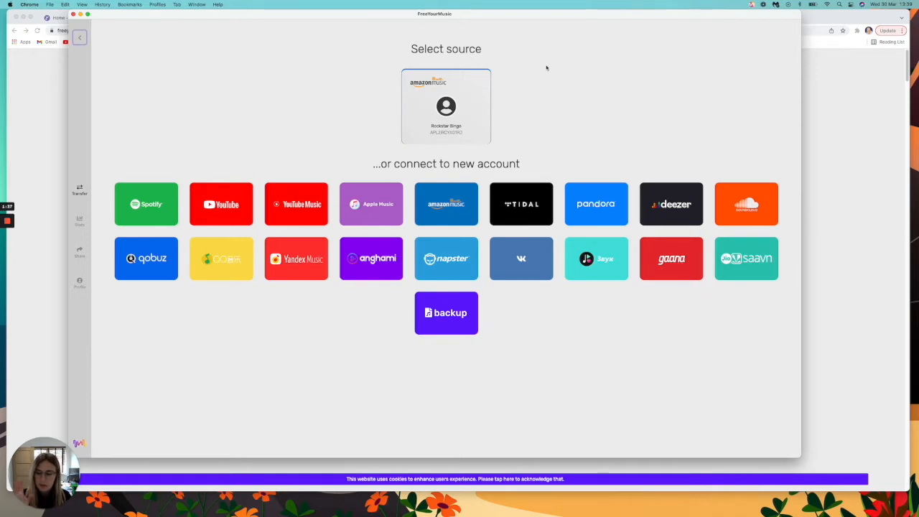
pyautogui.moveTo(624, 86)
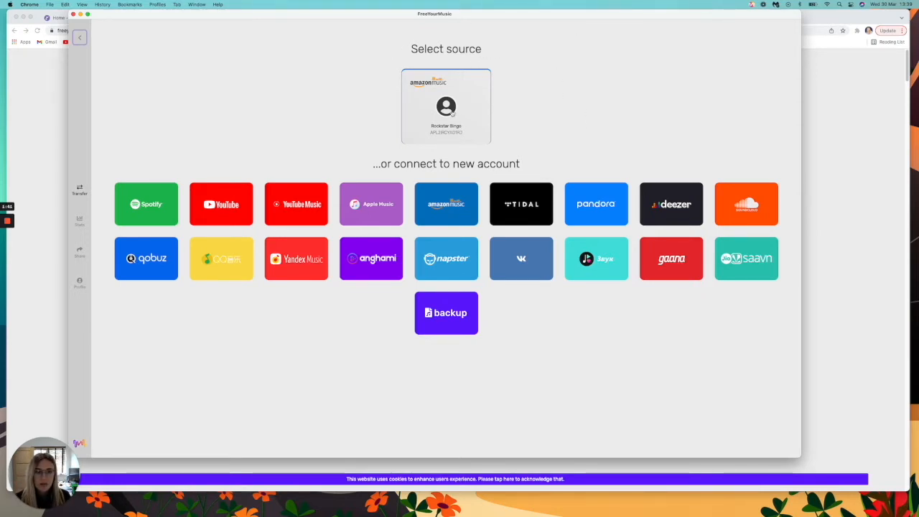
# Step: Choose the connected Amazon Music account as source and Backup as the destination
pyautogui.click(445, 106)
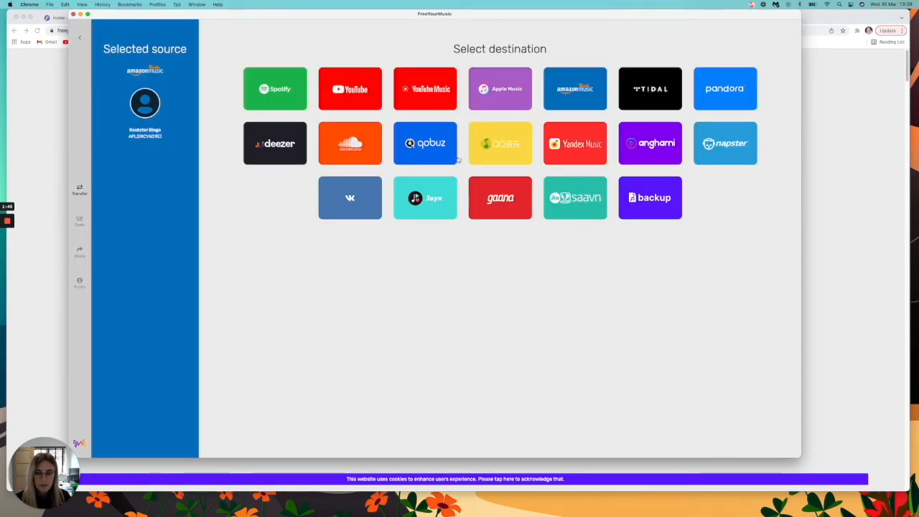
pyautogui.moveTo(667, 244)
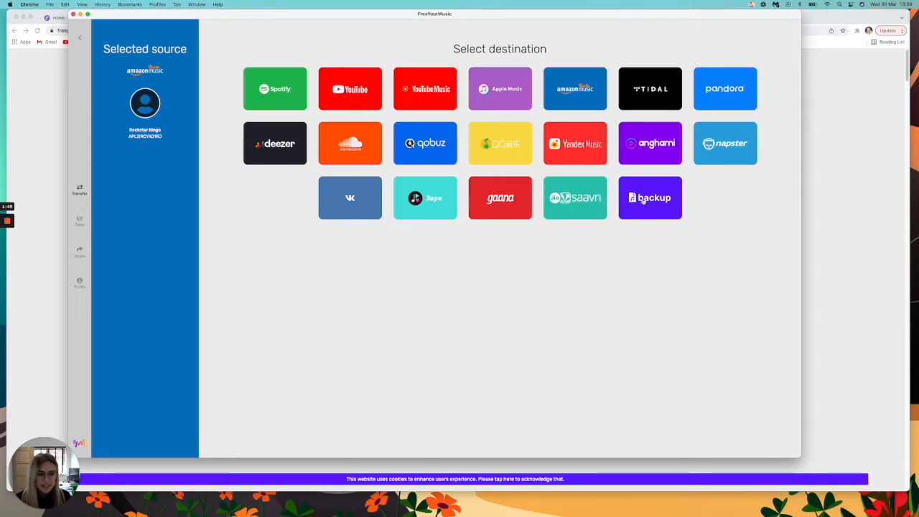
pyautogui.click(649, 198)
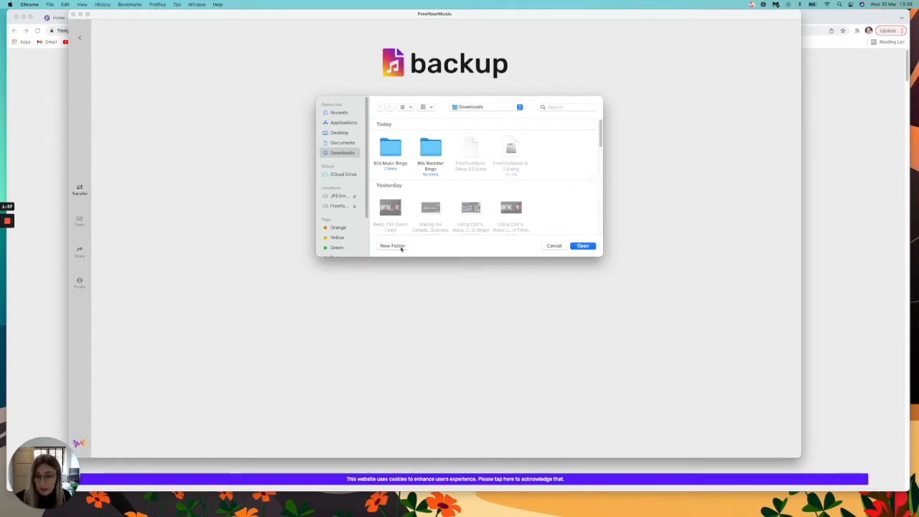
# Step: Create a new 'Playlist' folder in Downloads and choose it as the backup location
pyautogui.click(394, 245)
pyautogui.write('80s RnB Bingo')
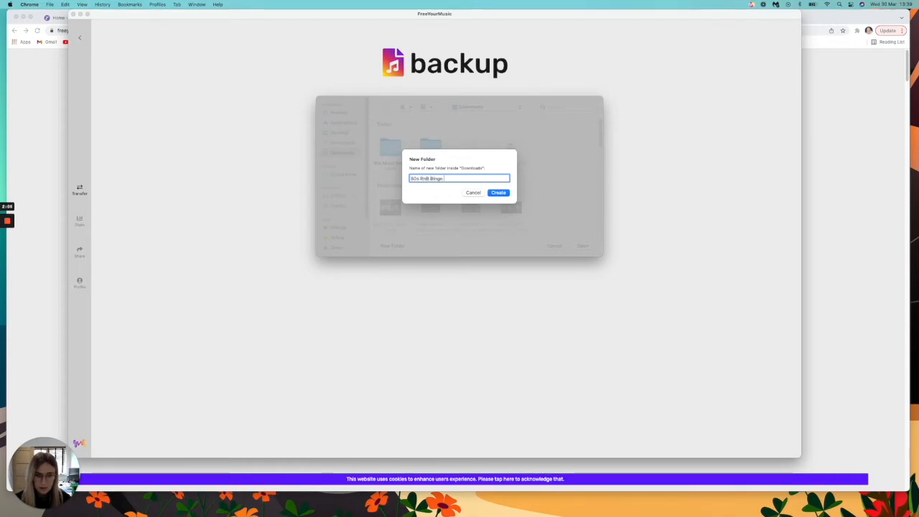
pyautogui.write('Playlist')
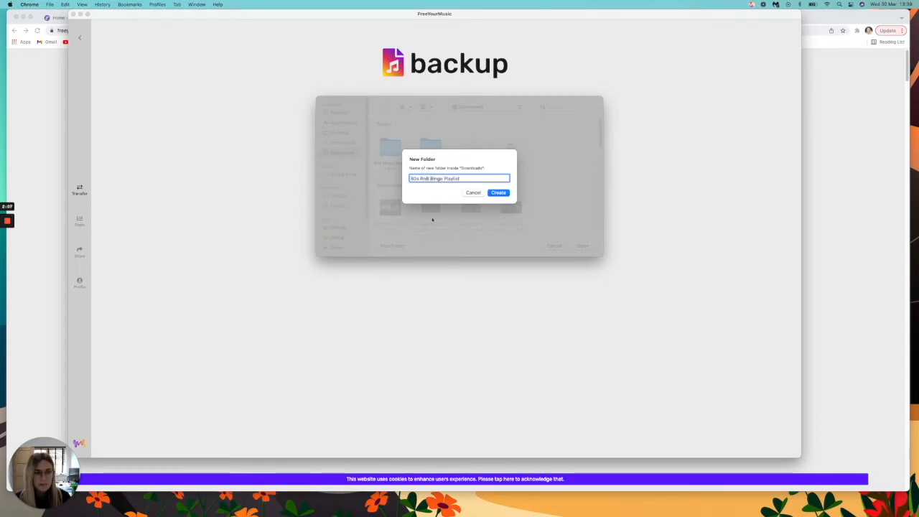
pyautogui.click(498, 192)
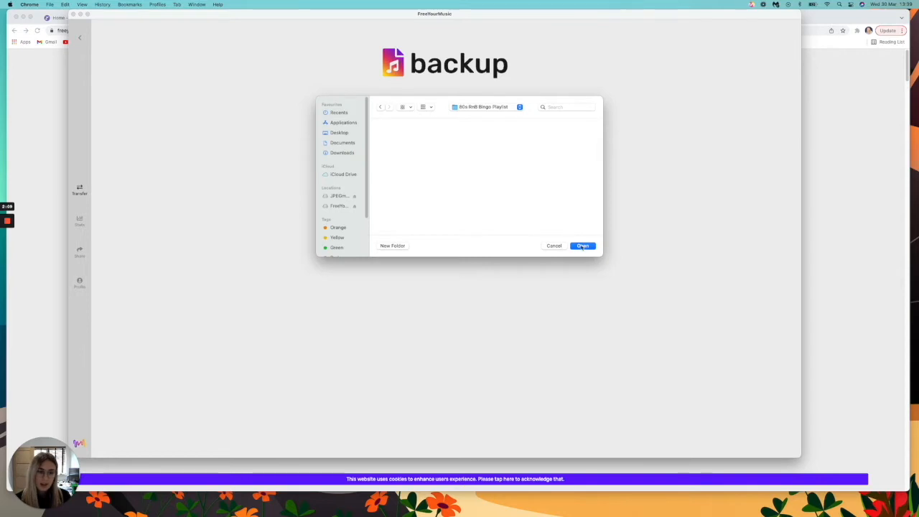
pyautogui.click(583, 246)
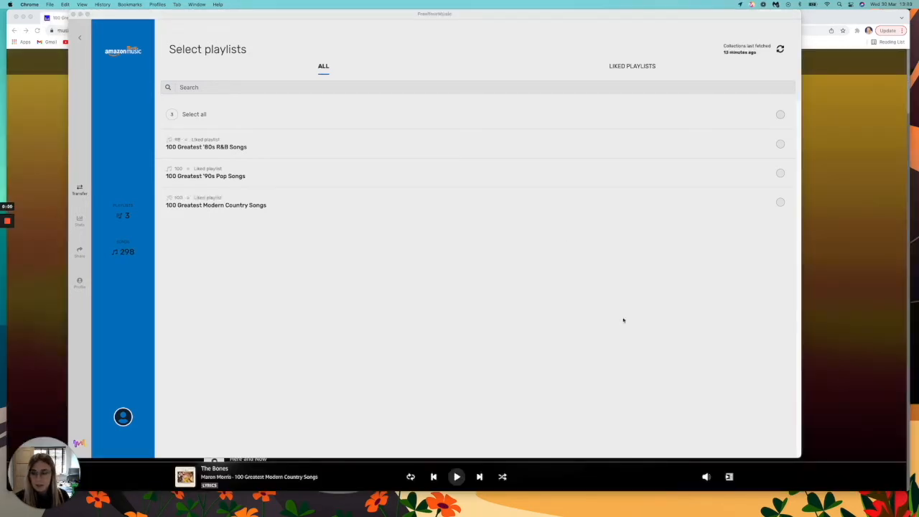
pyautogui.moveTo(201, 167)
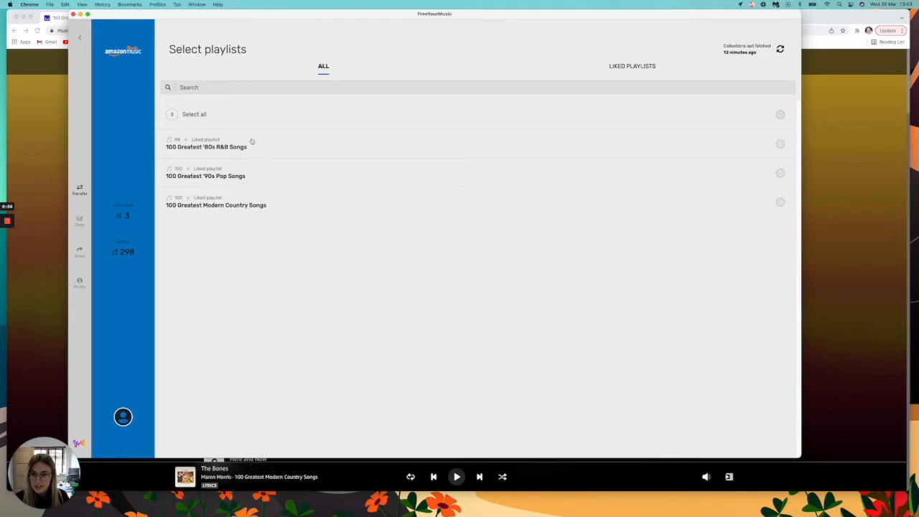
# Step: Select the '100 Greatest '80s R&B Songs' playlist and begin its backup transfer
pyautogui.click(780, 144)
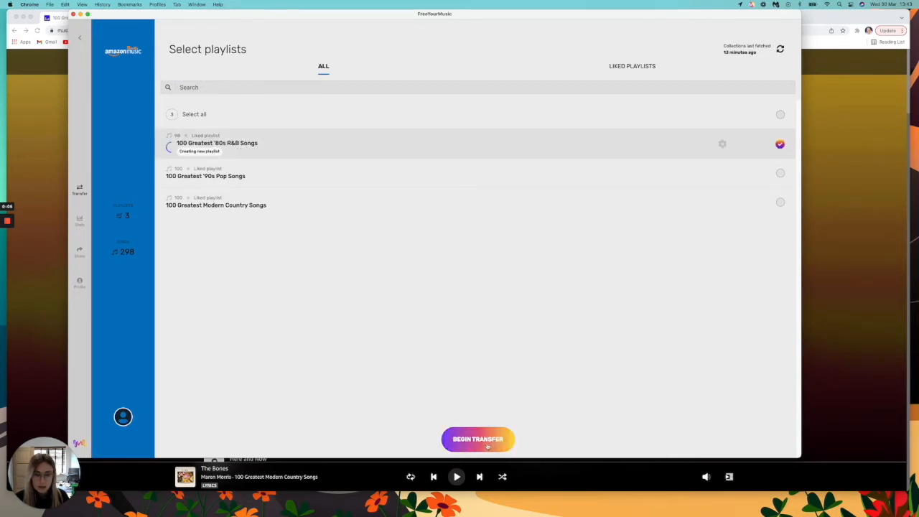
pyautogui.click(477, 439)
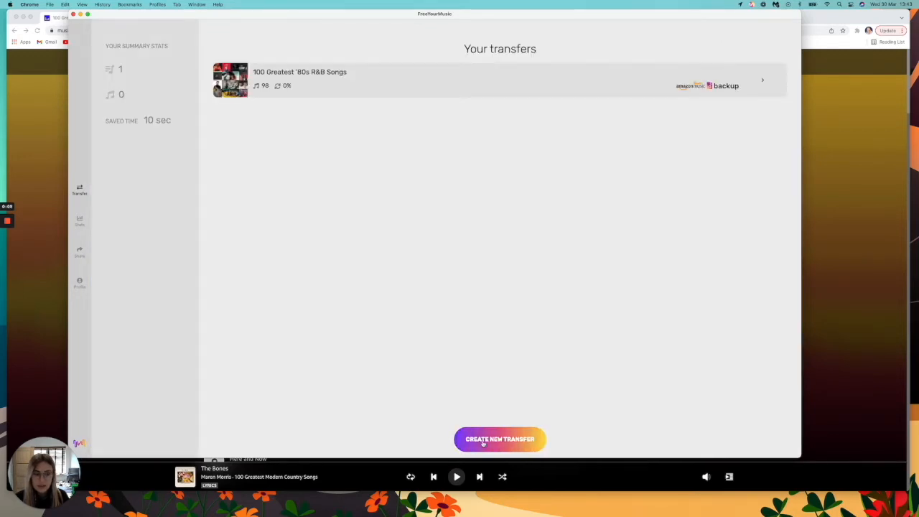
pyautogui.moveTo(450, 282)
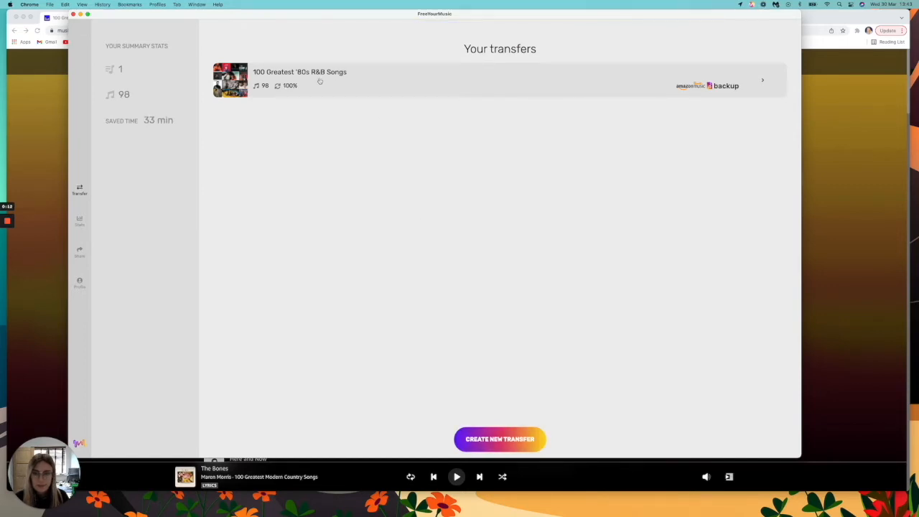
pyautogui.moveTo(238, 97)
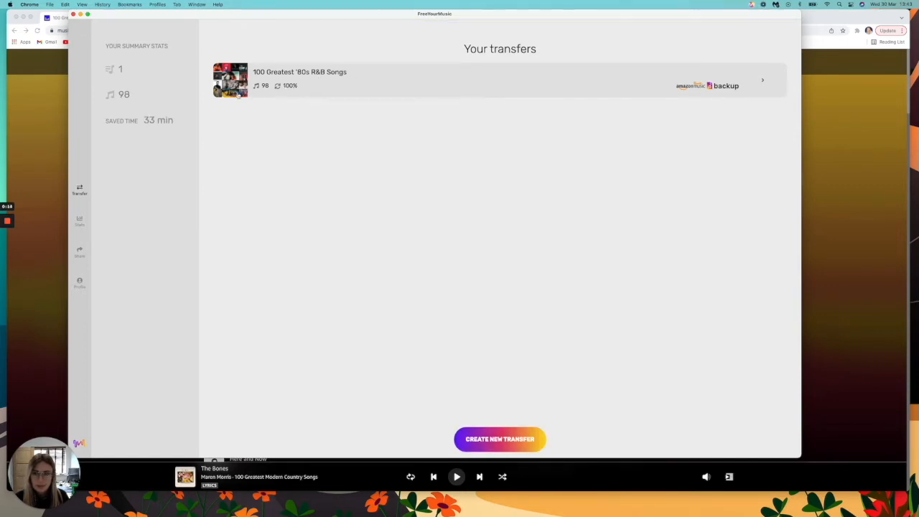
# Step: Review the finished '80s R&B transfer's 98 matched songs and cancel the save window
pyautogui.click(299, 79)
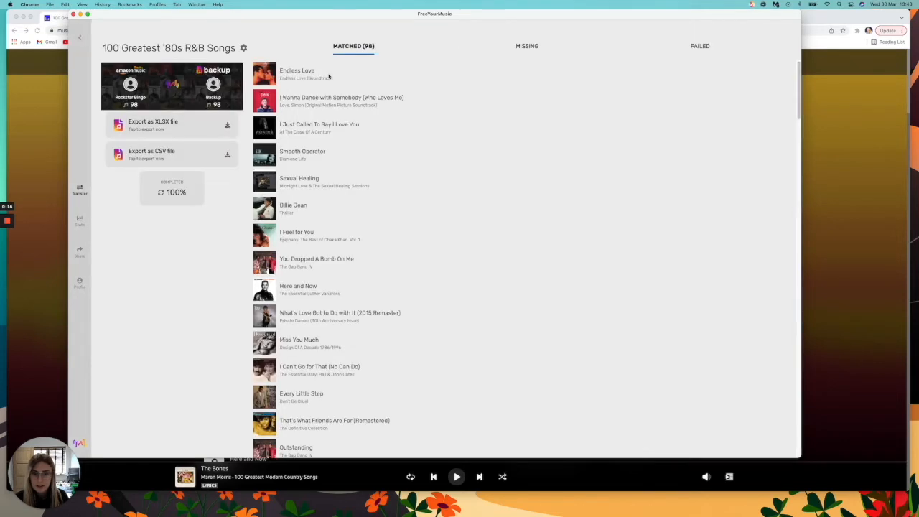
pyautogui.moveTo(430, 236)
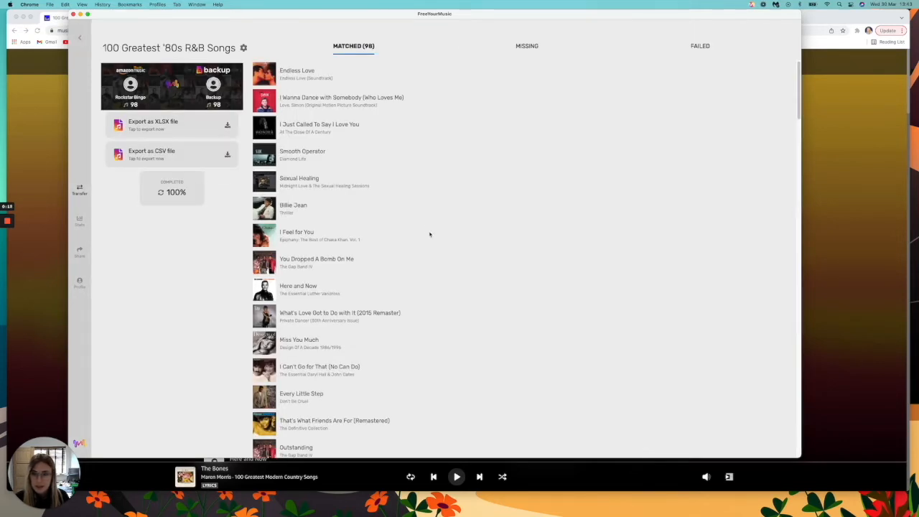
pyautogui.scroll(-3)
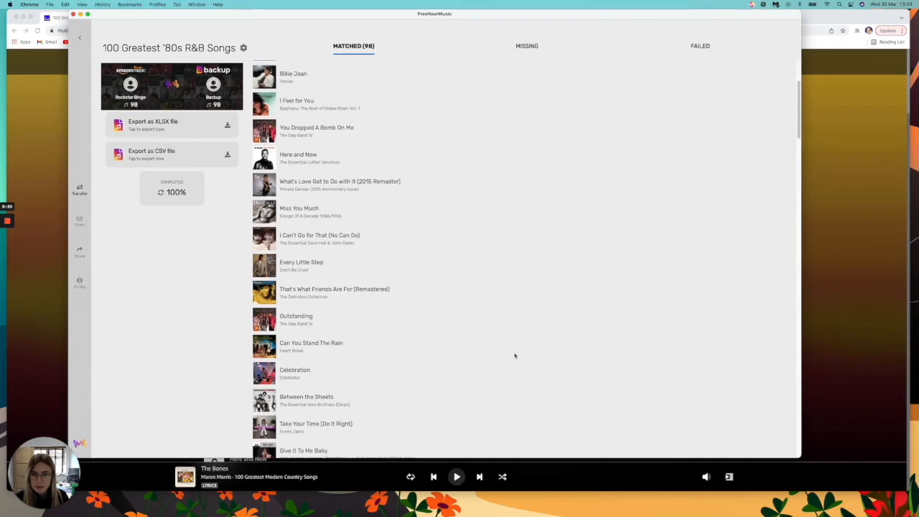
pyautogui.scroll(-3)
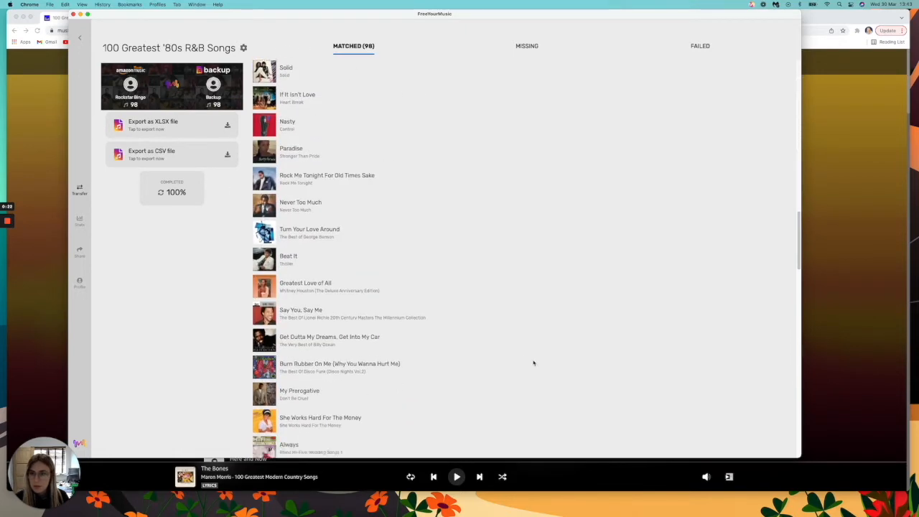
pyautogui.scroll(-3)
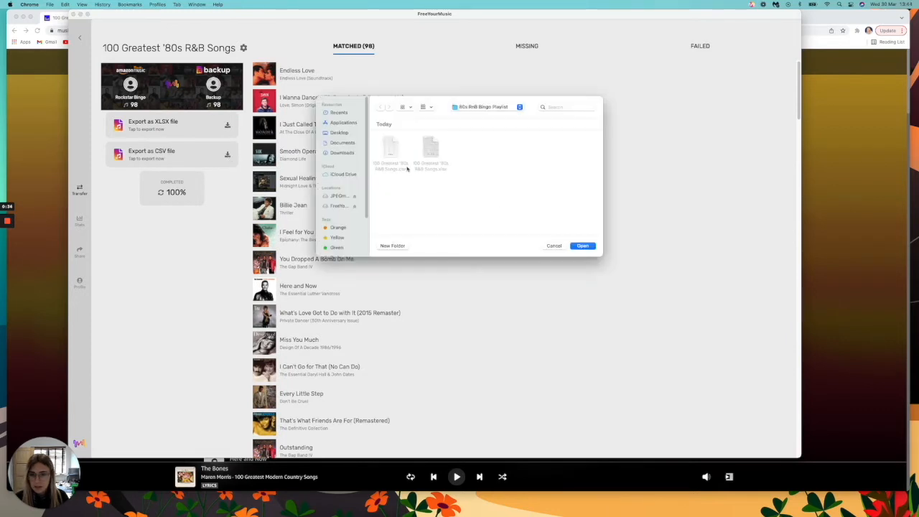
pyautogui.moveTo(443, 180)
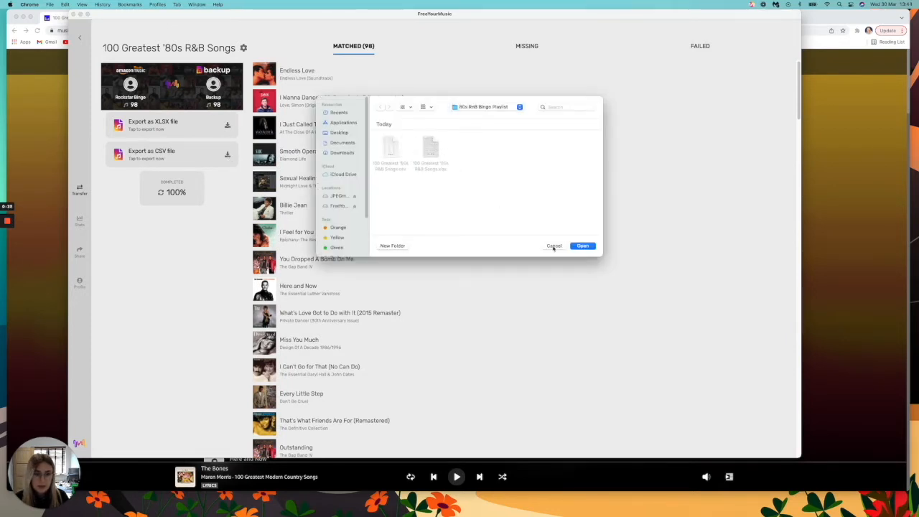
pyautogui.click(555, 246)
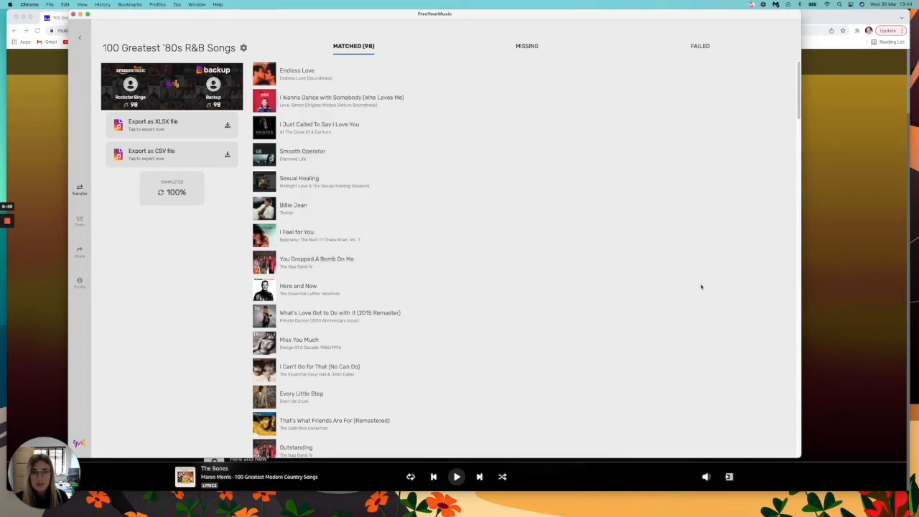
pyautogui.moveTo(704, 261)
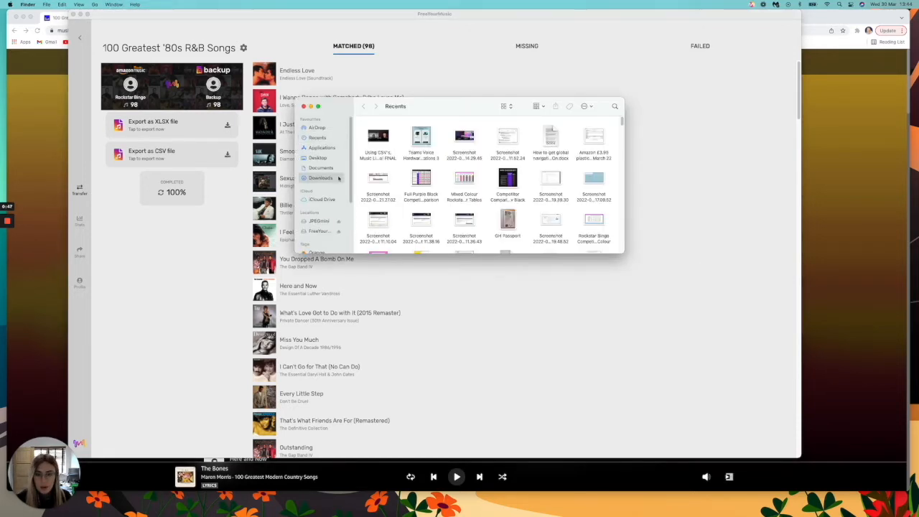
# Step: Open the exported '100 Greatest '80s R&B Songs' spreadsheet from Downloads' 80s RnB Bingo Playlist folder
pyautogui.click(322, 178)
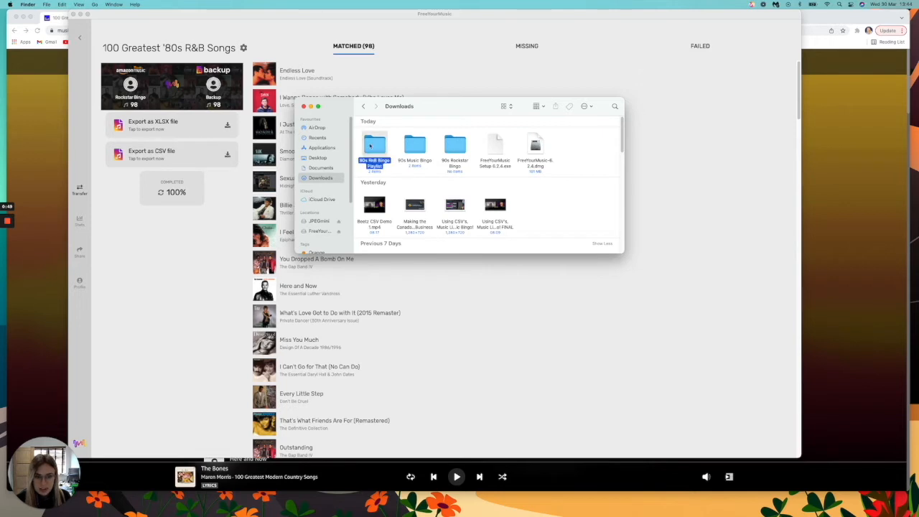
pyautogui.doubleClick(374, 146)
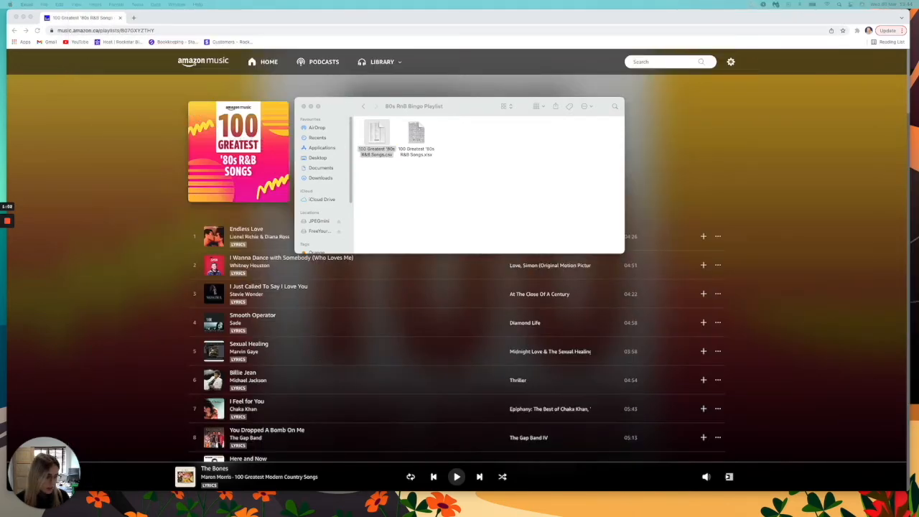
pyautogui.doubleClick(377, 136)
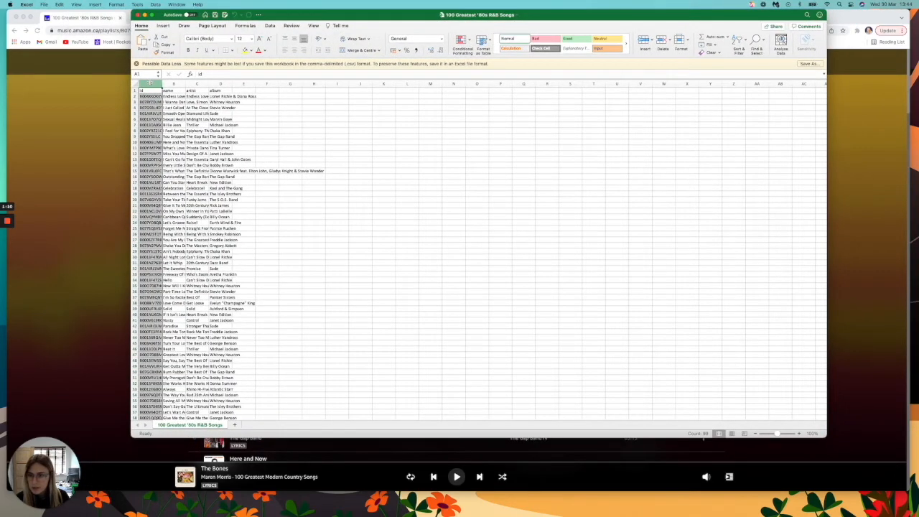
# Step: Delete the unneeded columns and check song entries in column B of the sheet
pyautogui.rightClick(221, 83)
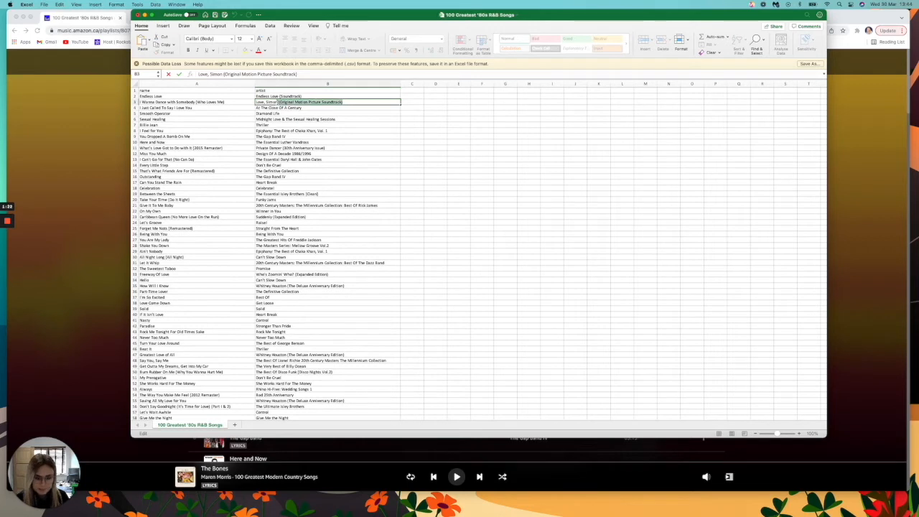
pyautogui.click(327, 95)
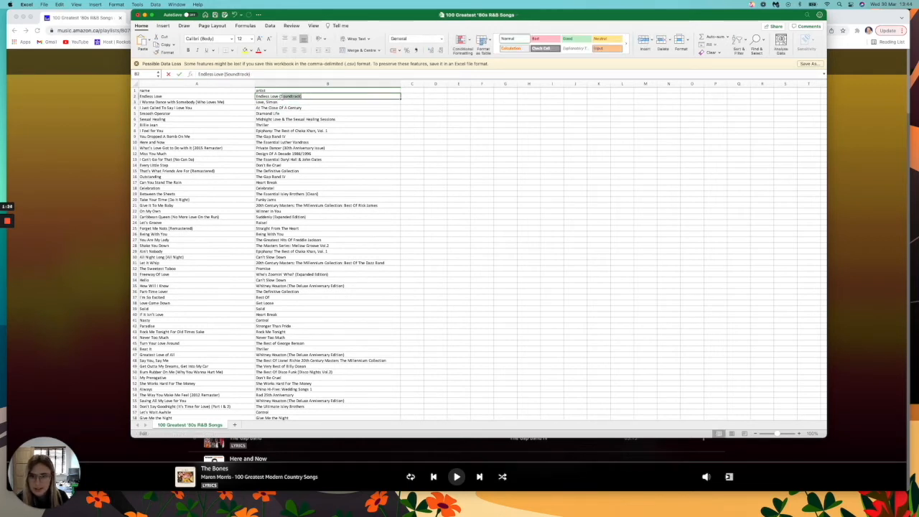
pyautogui.click(327, 94)
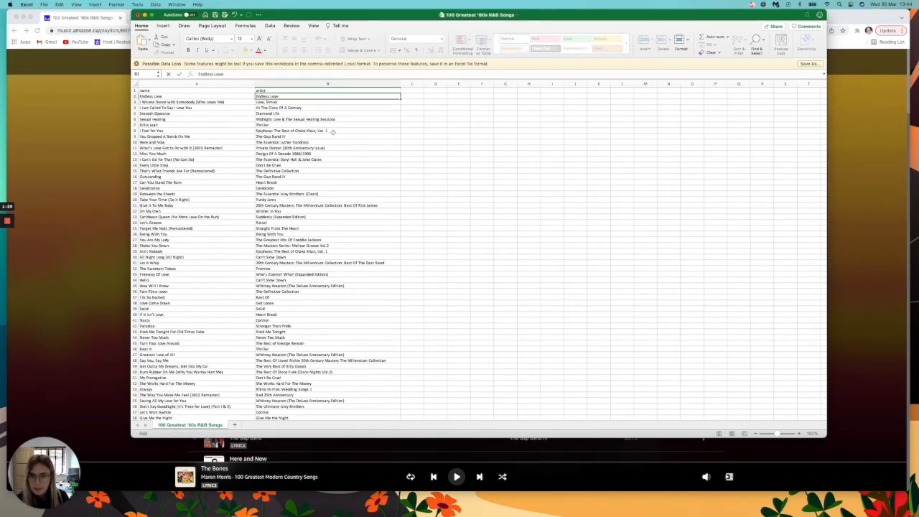
pyautogui.click(327, 131)
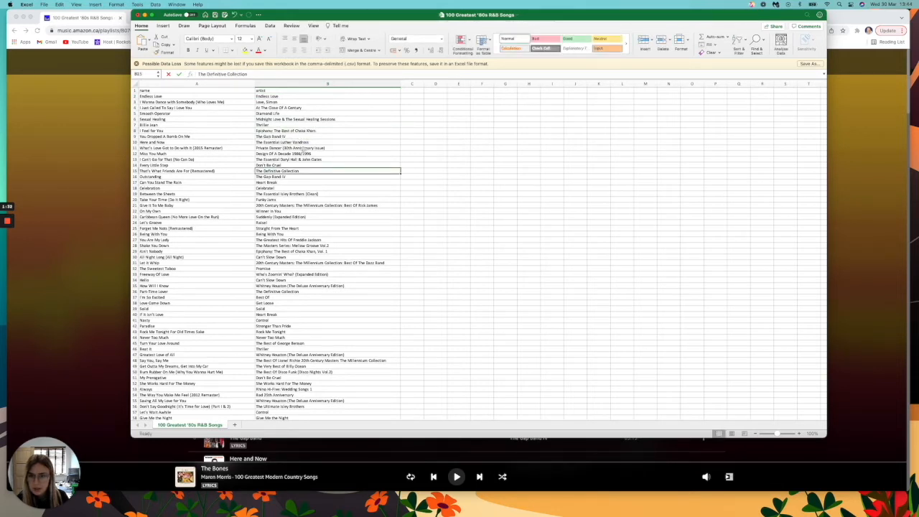
pyautogui.scroll(-3)
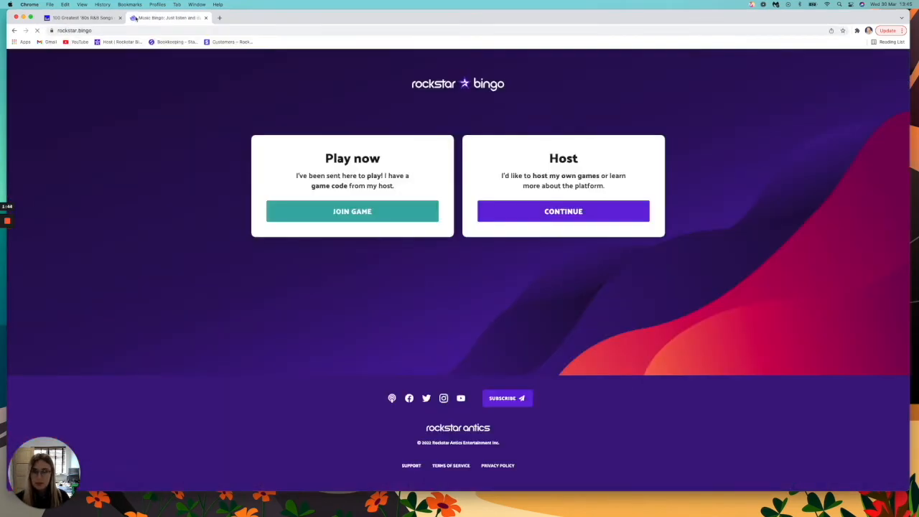
# Step: Continue as Host, log in to the dashboard and start Create a Custom Playlist
pyautogui.click(563, 211)
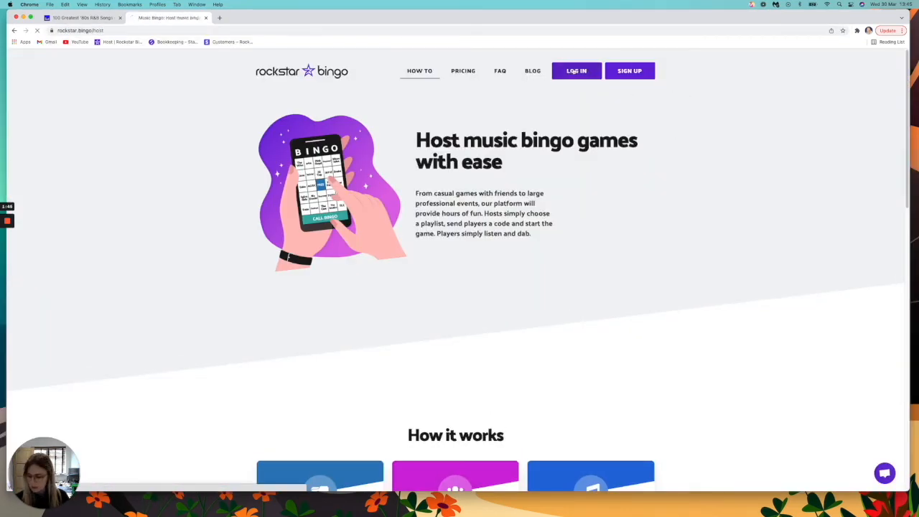
pyautogui.click(576, 71)
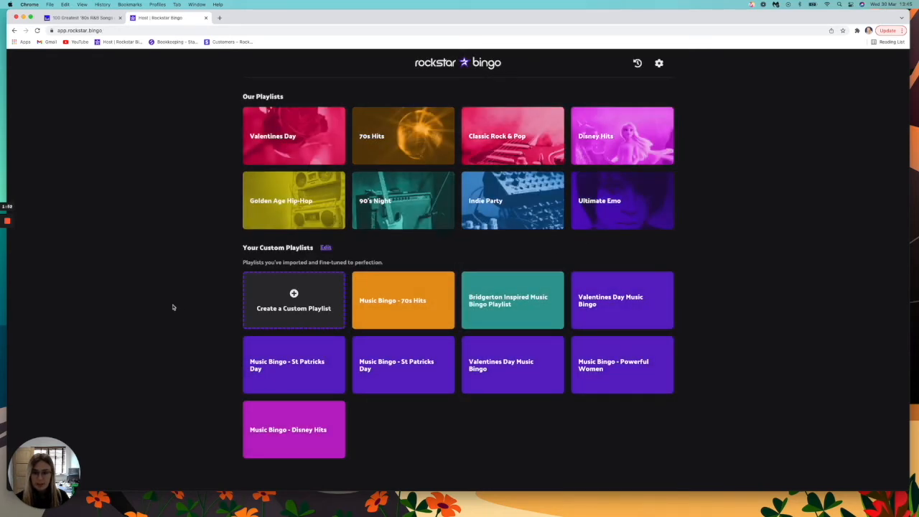
pyautogui.scroll(-3)
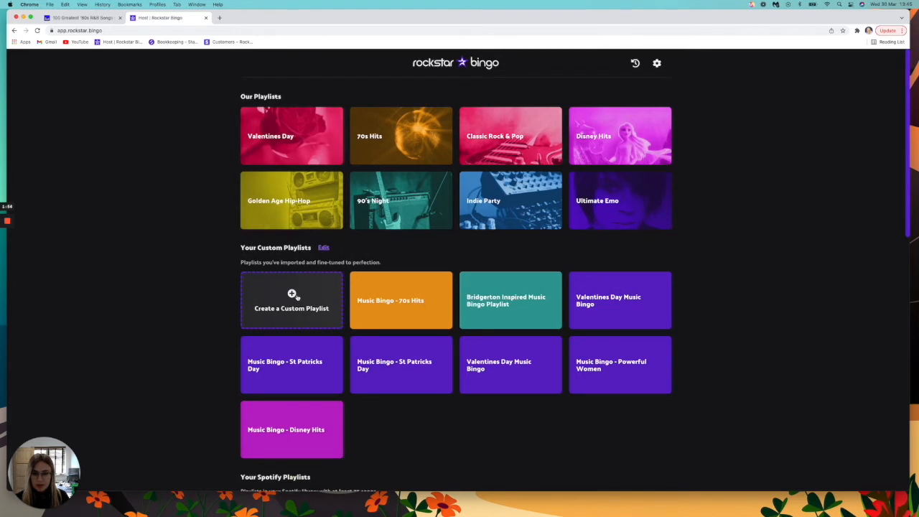
pyautogui.click(291, 300)
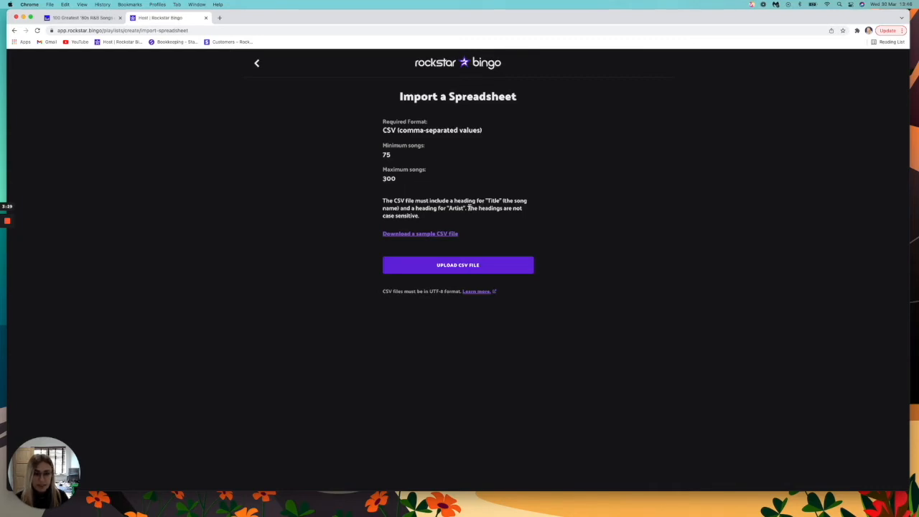
# Step: Upload '100 Greatest '80s R&B Songs.csv' and confirm importing its 98 songs
pyautogui.click(456, 265)
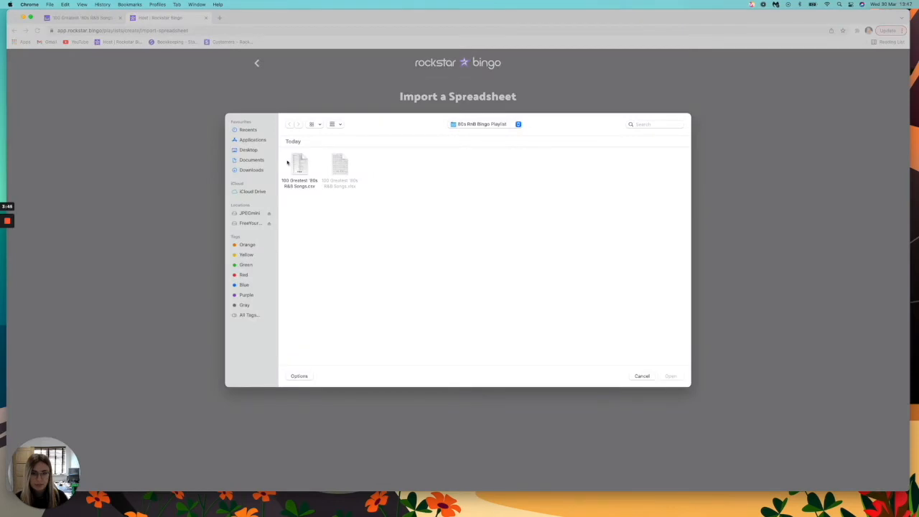
pyautogui.doubleClick(299, 164)
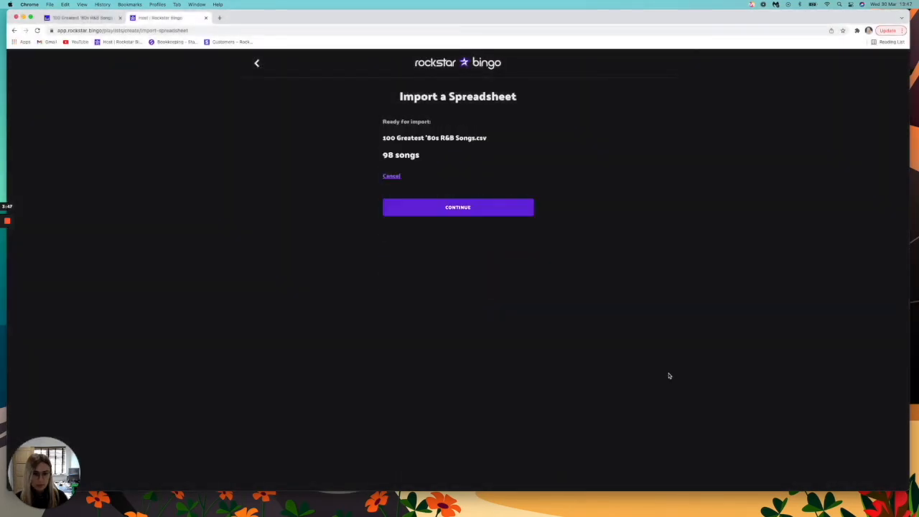
pyautogui.moveTo(414, 165)
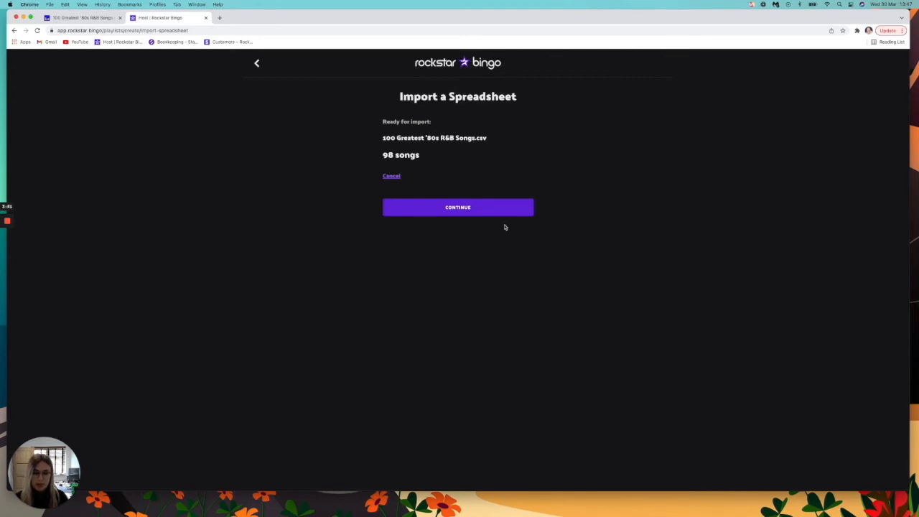
pyautogui.click(457, 207)
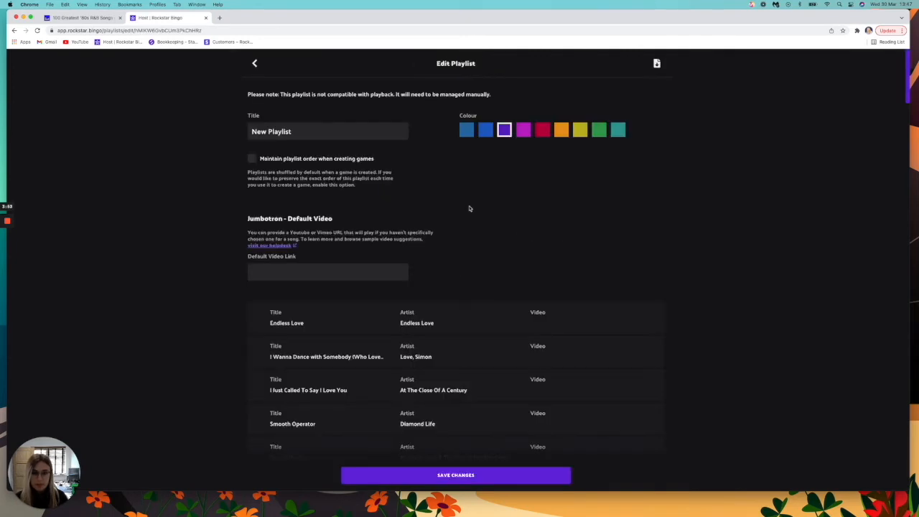
# Step: Retitle the playlist '80s RnB Playlist' and tick Maintain playlist order when creating games
pyautogui.click(309, 132)
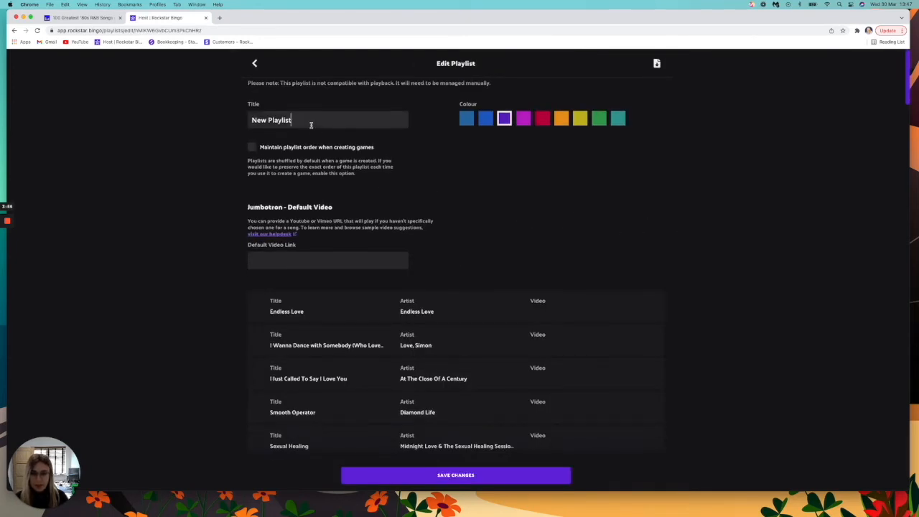
pyautogui.write('B')
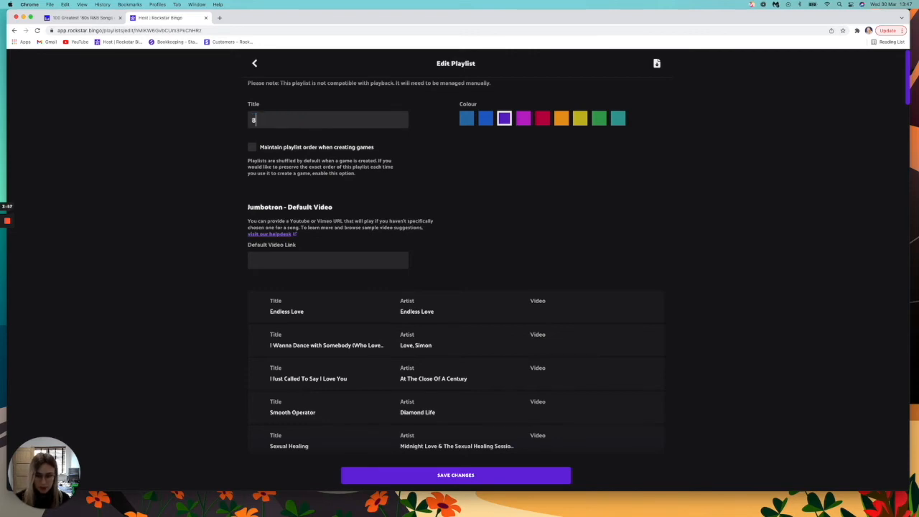
pyautogui.write('0s RnB Pla')
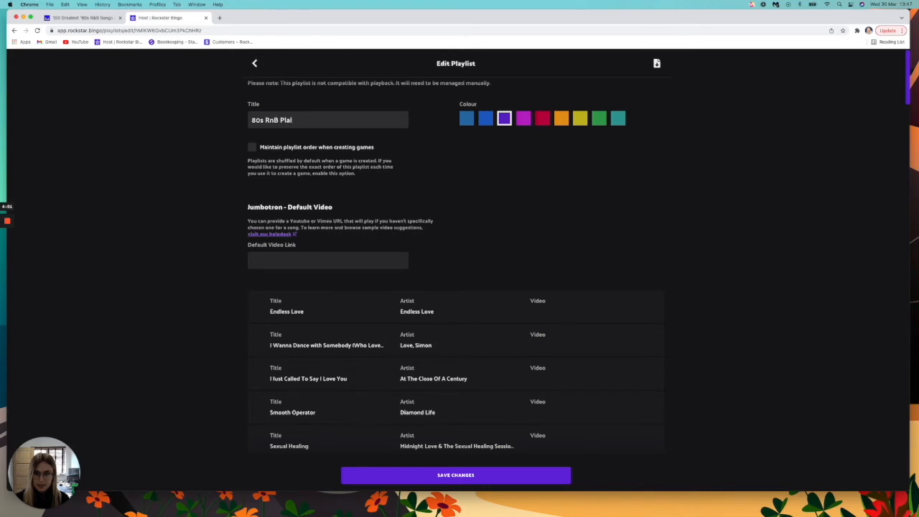
pyautogui.write('ylist')
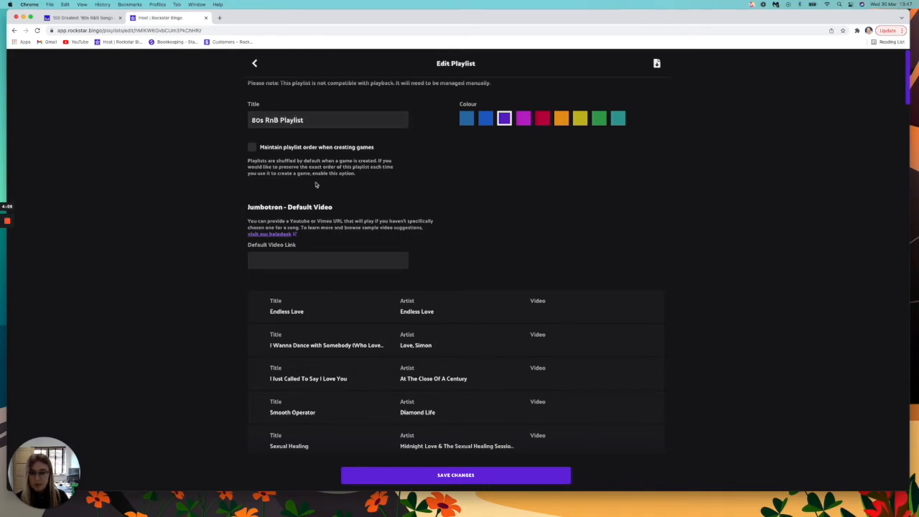
pyautogui.click(253, 147)
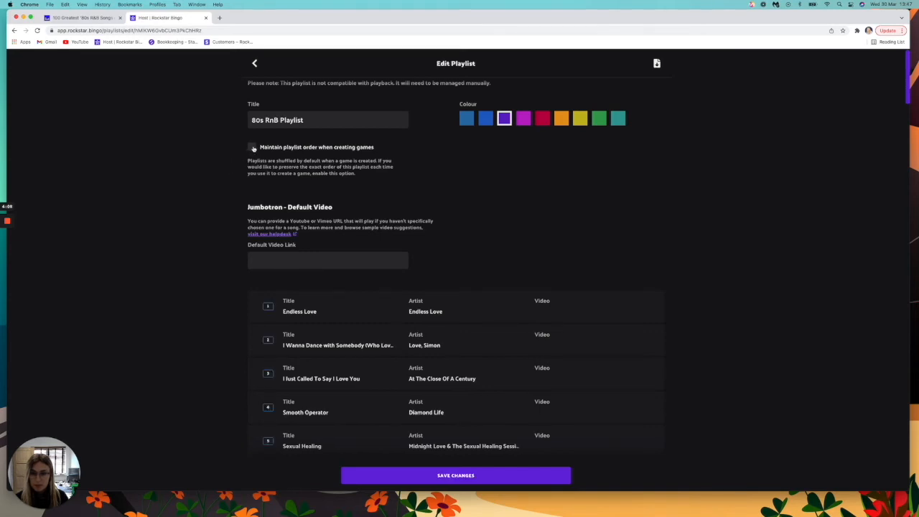
pyautogui.click(253, 146)
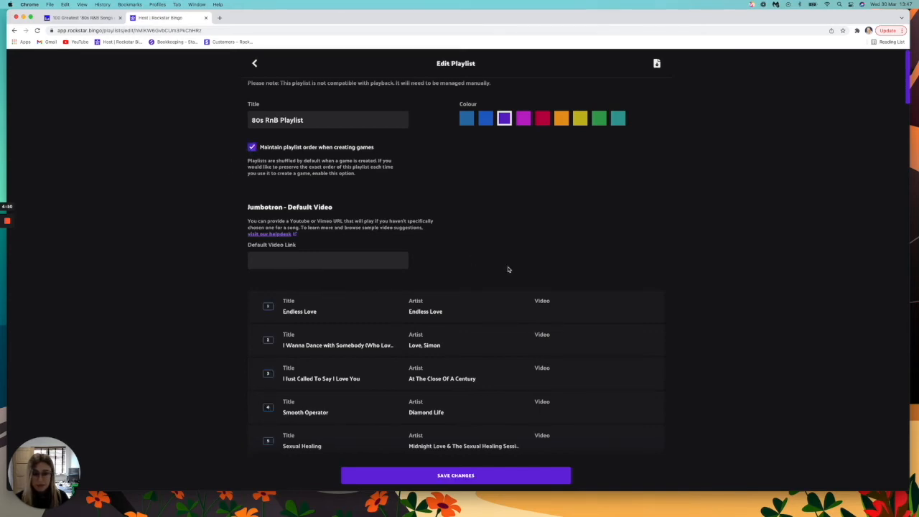
pyautogui.moveTo(690, 241)
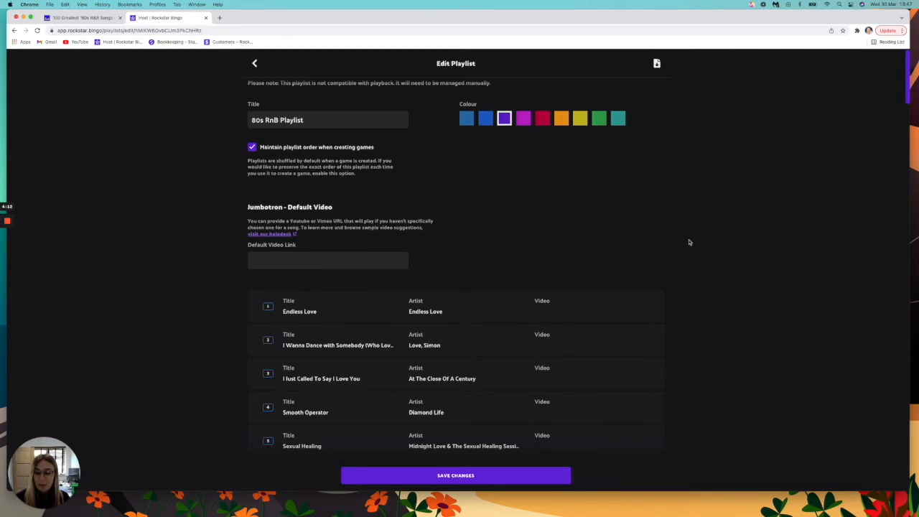
pyautogui.moveTo(235, 139)
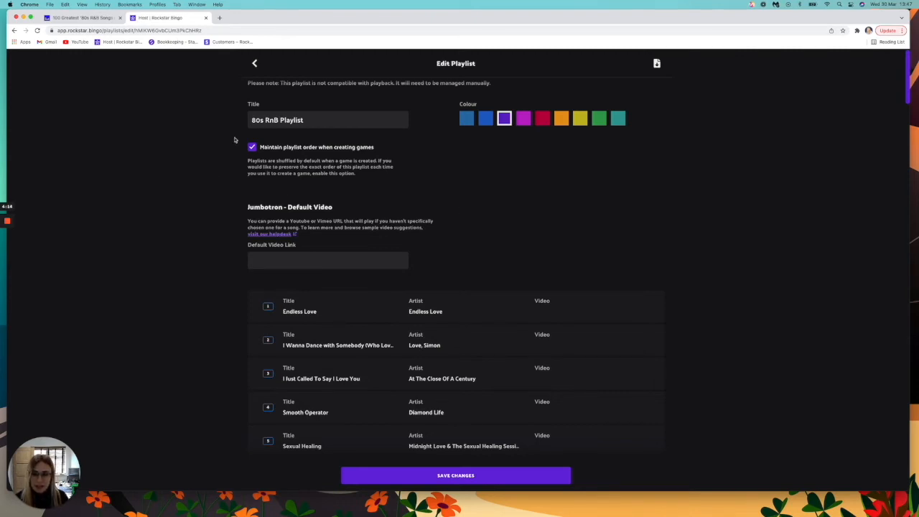
pyautogui.moveTo(776, 304)
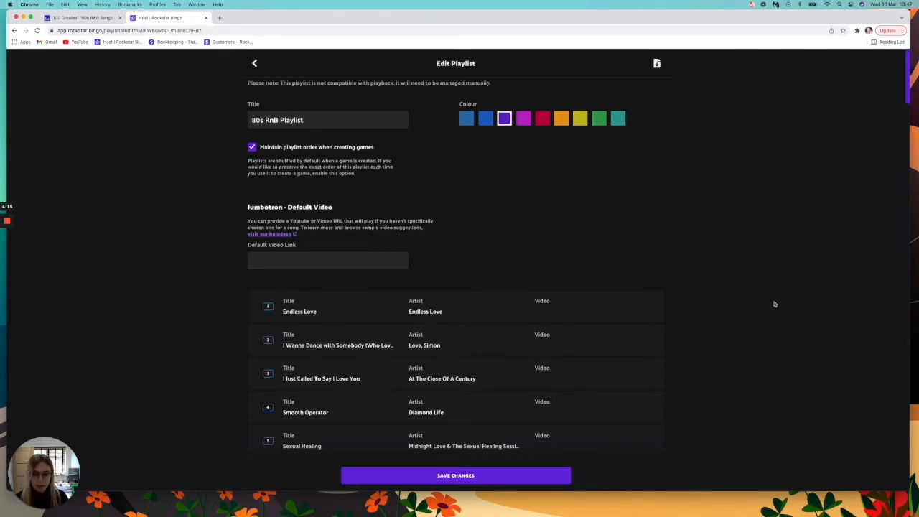
# Step: Pick the red colour swatch for the playlist and save the changes
pyautogui.scroll(-3)
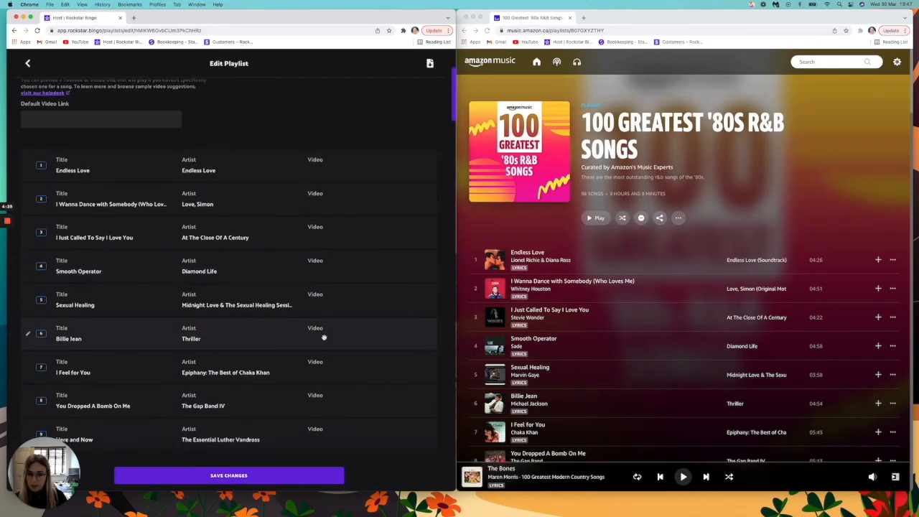
pyautogui.scroll(-3)
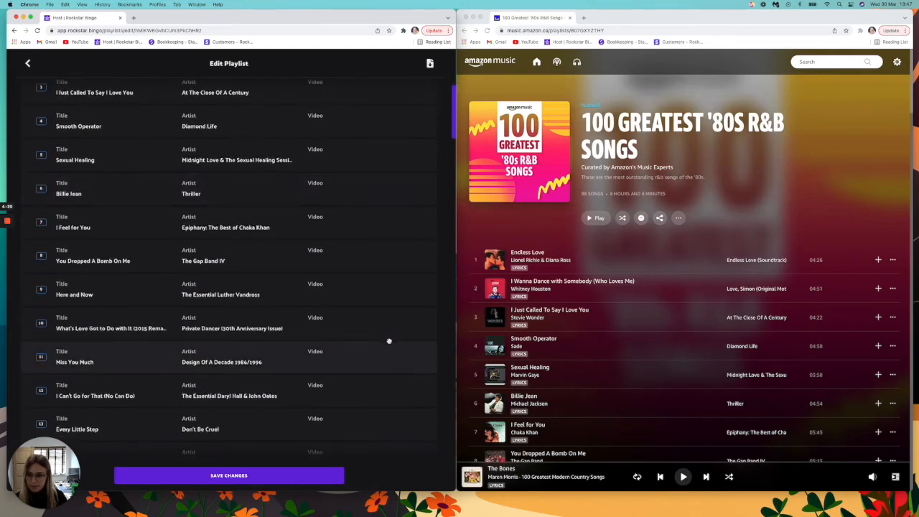
pyautogui.scroll(-3)
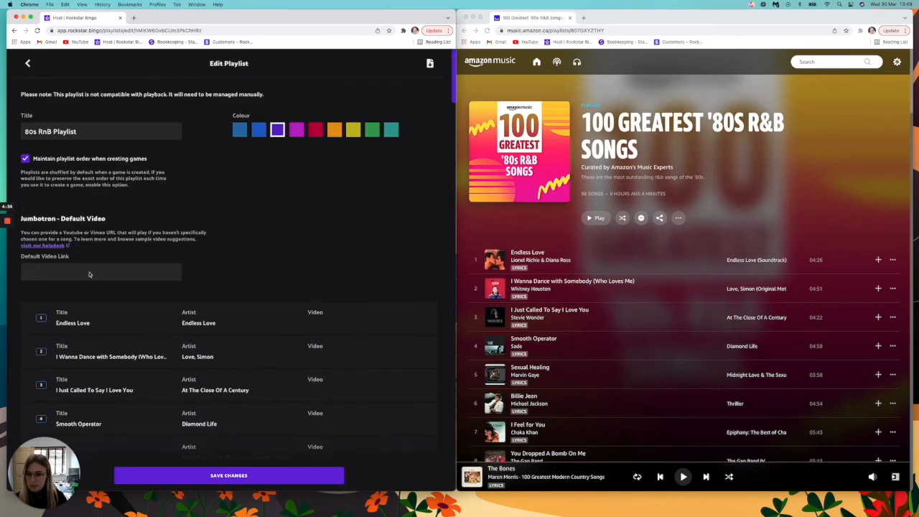
pyautogui.scroll(-3)
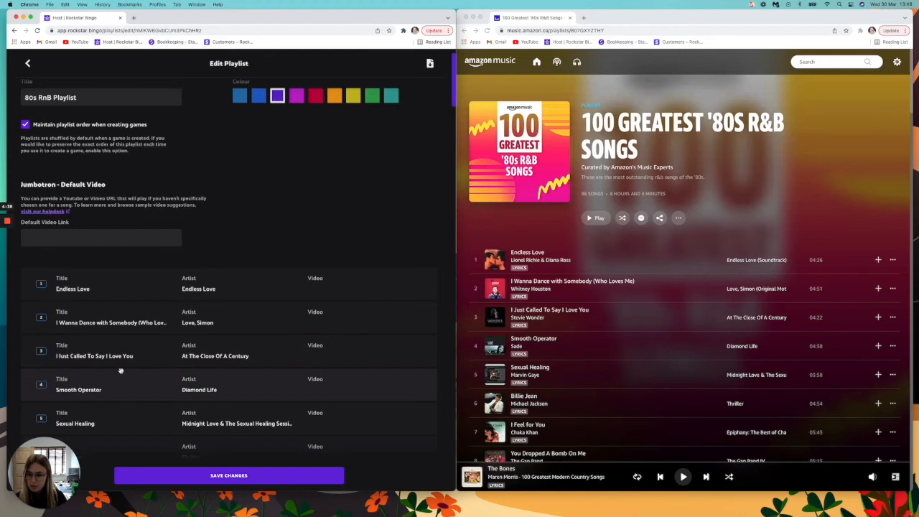
pyautogui.scroll(-3)
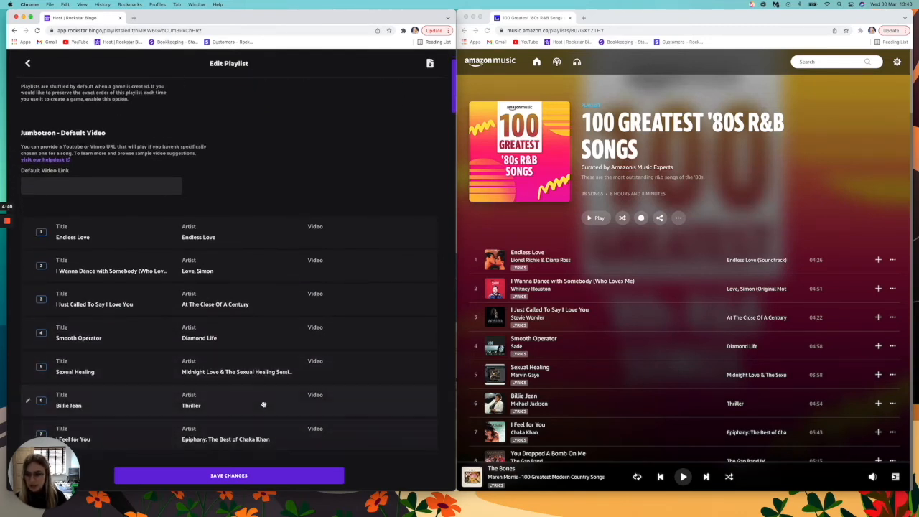
pyautogui.scroll(3)
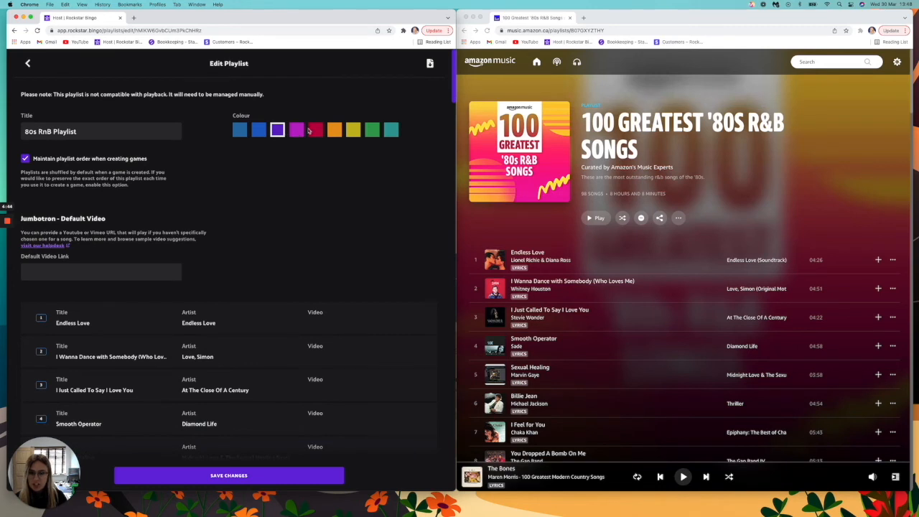
pyautogui.click(316, 129)
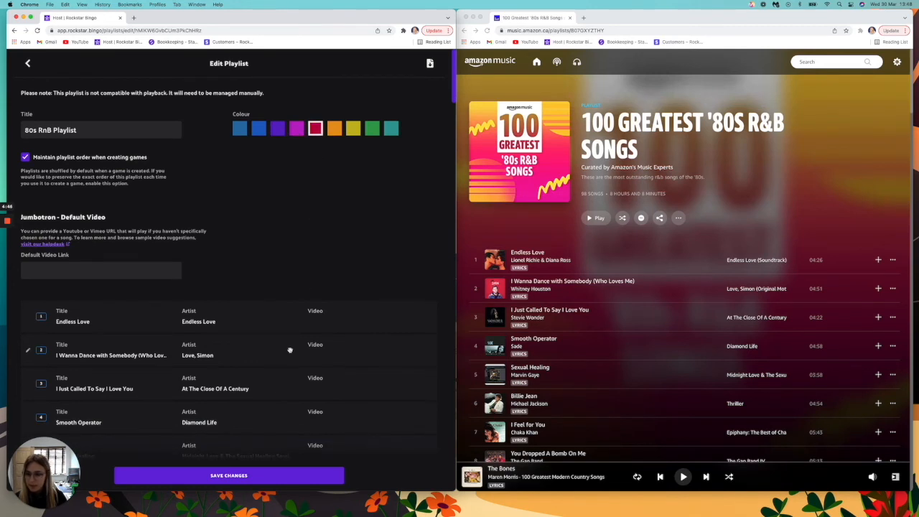
pyautogui.click(230, 475)
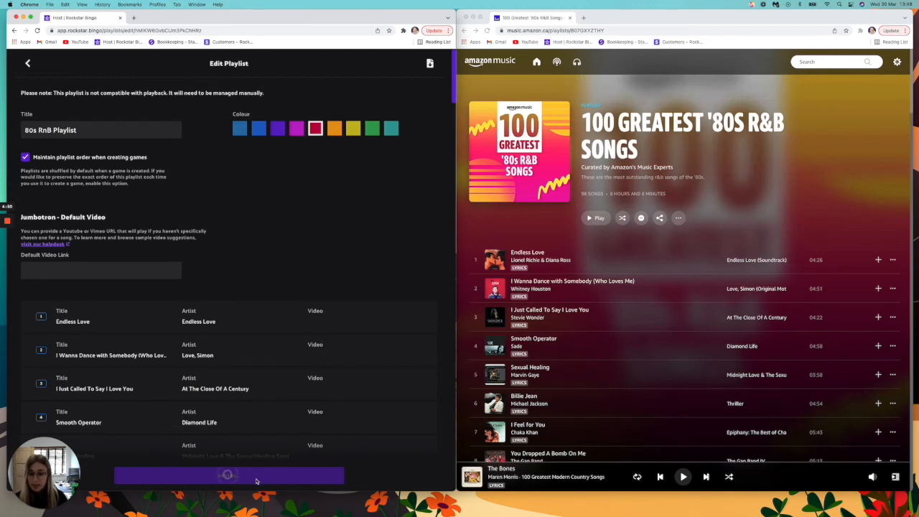
# Step: Create a game from the saved 80s RnB Playlist and continue past the Playback not supported notice
pyautogui.click(228, 476)
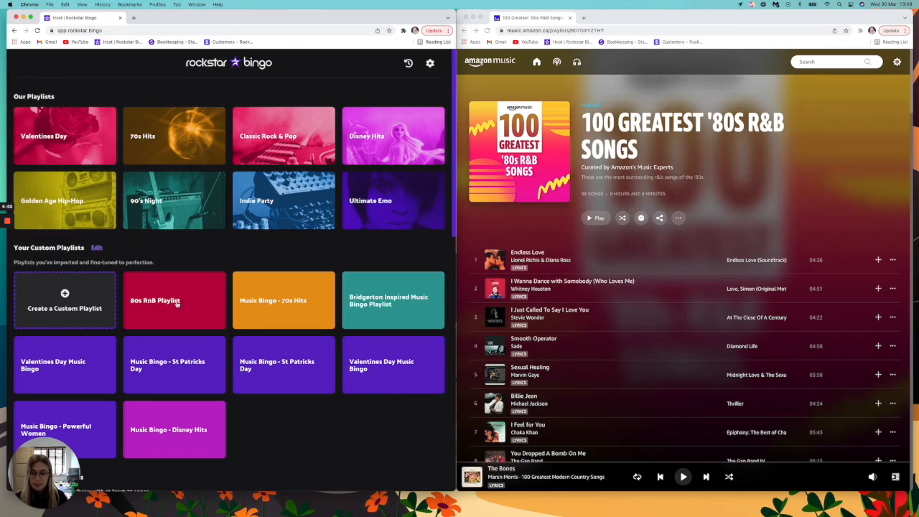
pyautogui.click(176, 300)
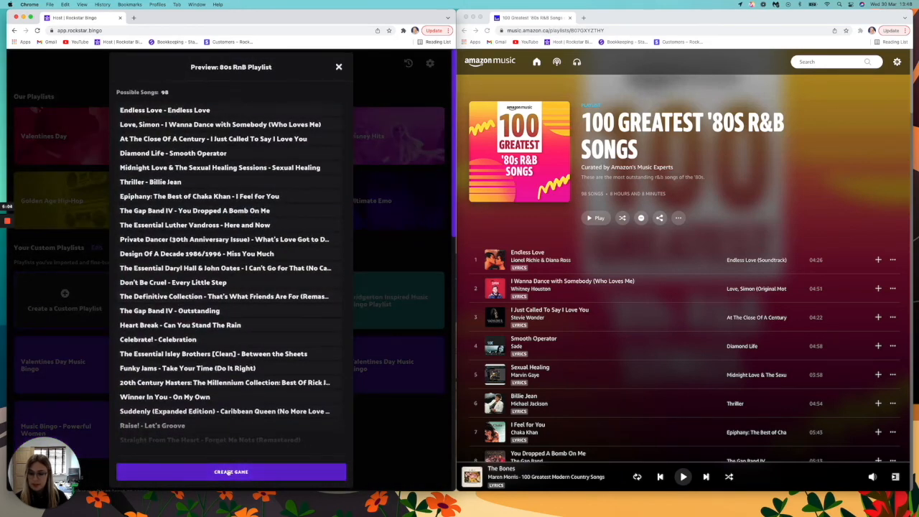
pyautogui.click(230, 471)
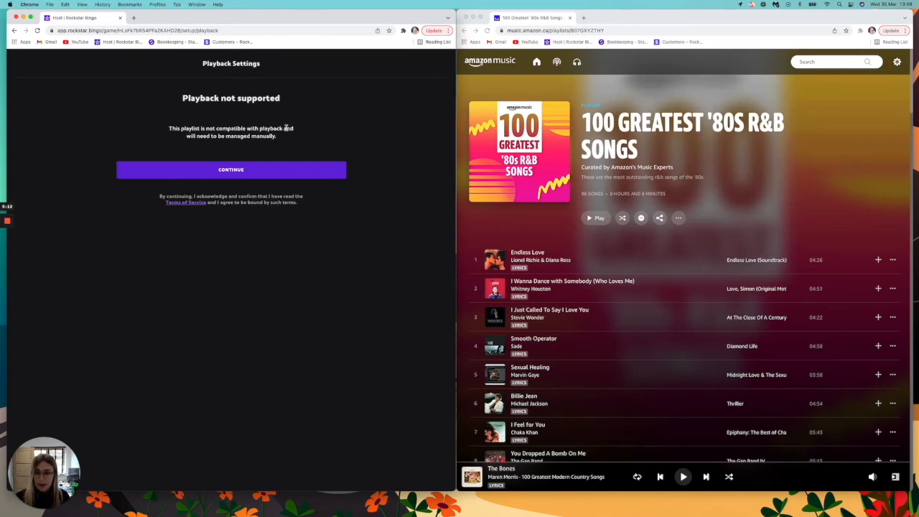
pyautogui.moveTo(294, 135)
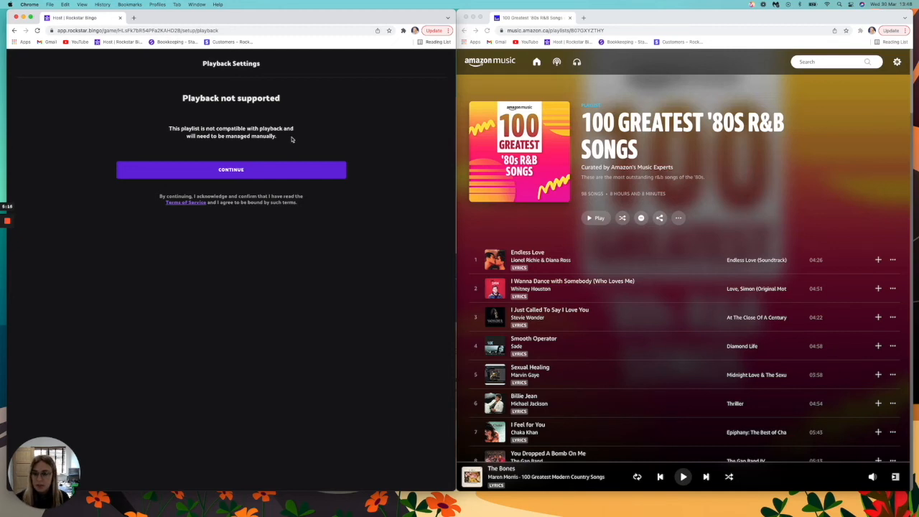
pyautogui.click(229, 169)
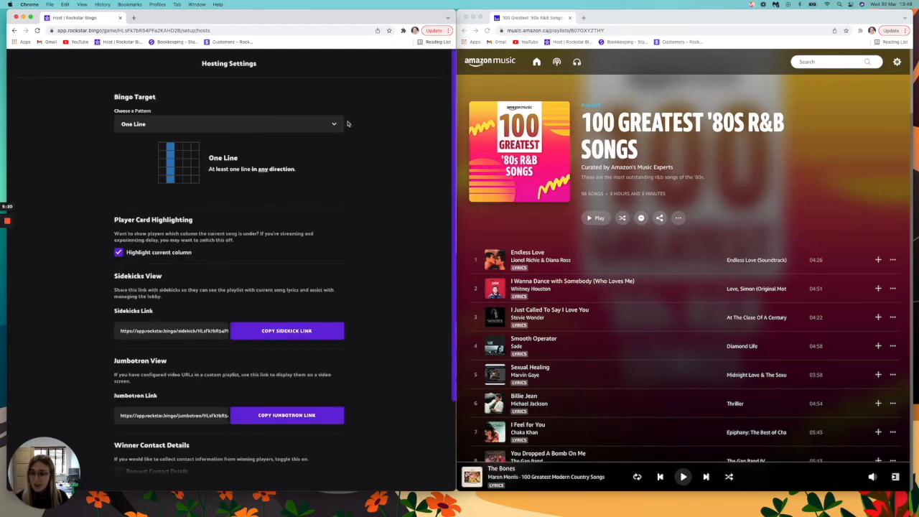
# Step: Keep the Bingo Target pattern, confirm hosting settings, and continue from the Lobby to the song board
pyautogui.click(228, 123)
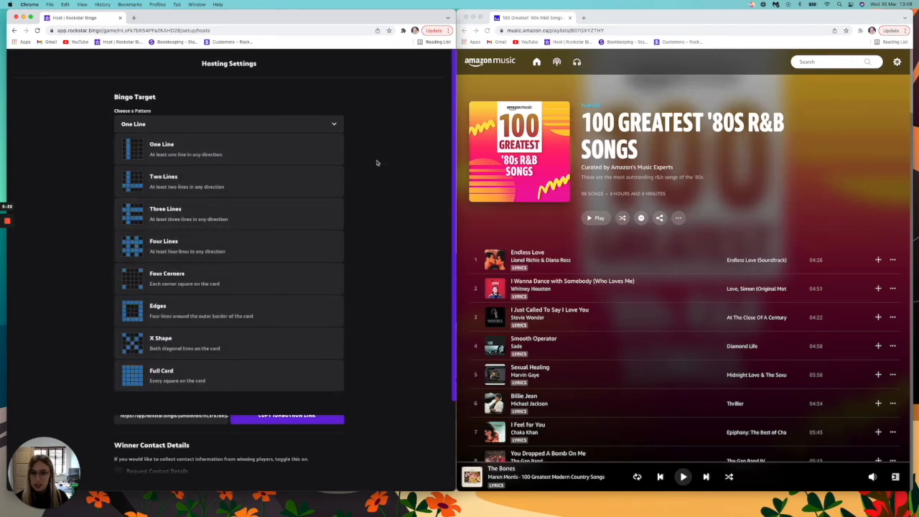
pyautogui.scroll(-3)
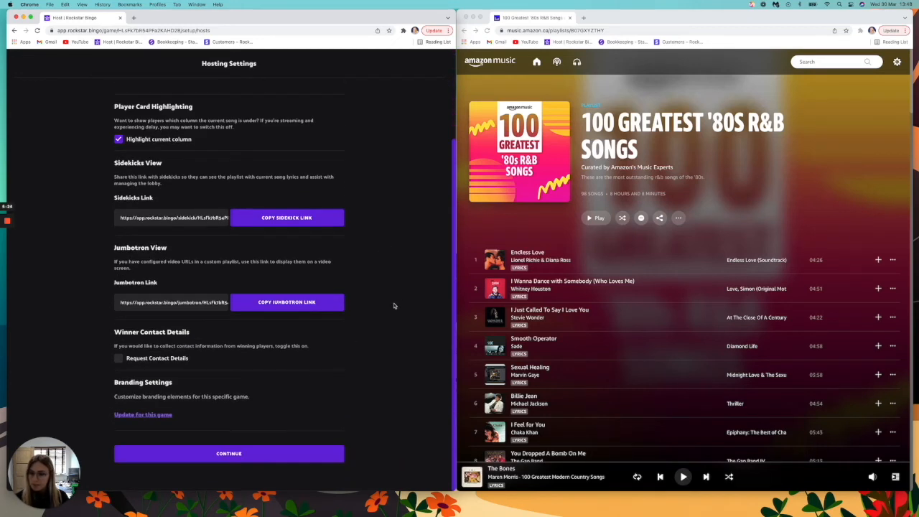
pyautogui.moveTo(406, 255)
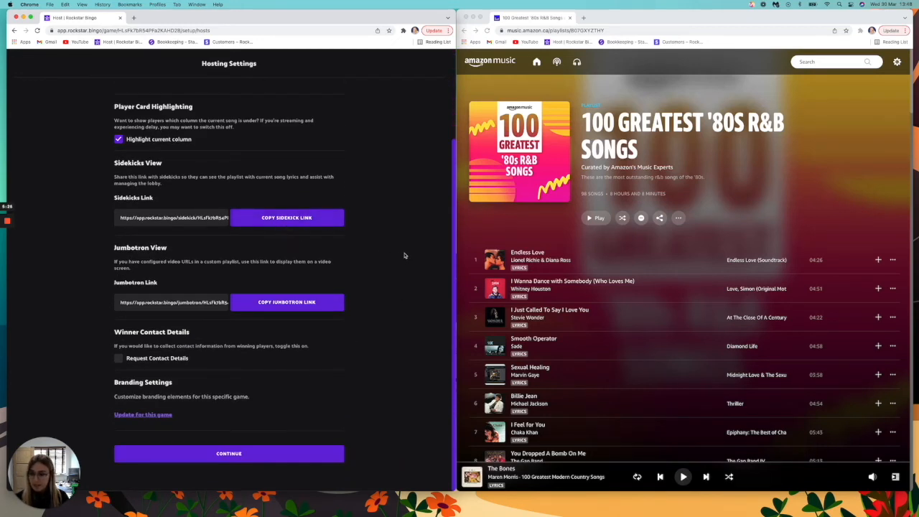
pyautogui.click(229, 454)
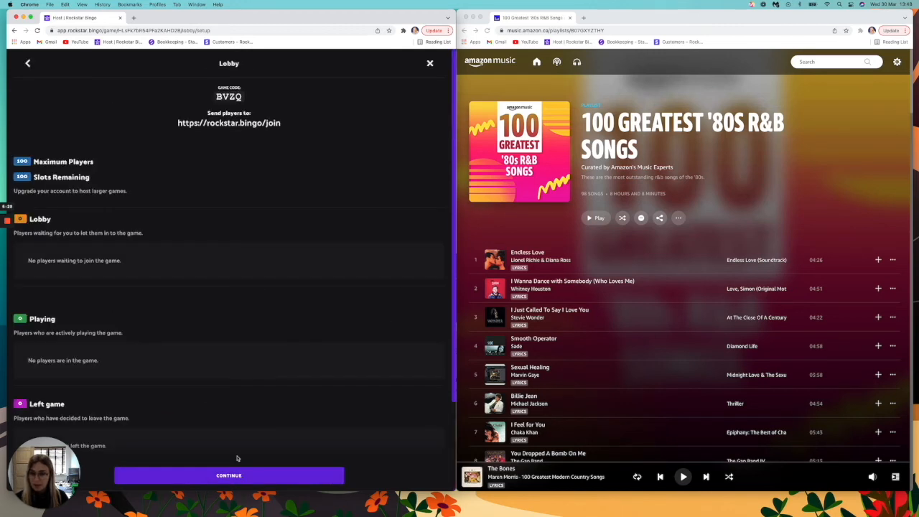
pyautogui.moveTo(218, 97)
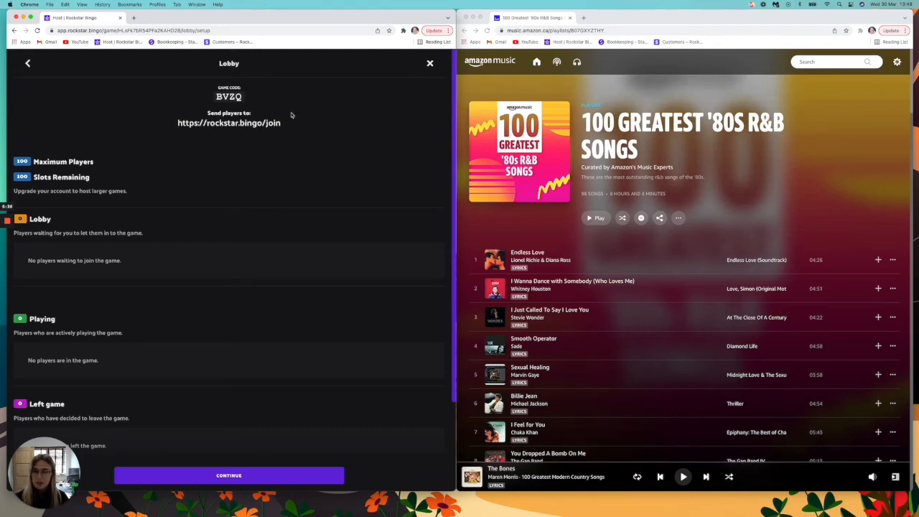
pyautogui.scroll(-3)
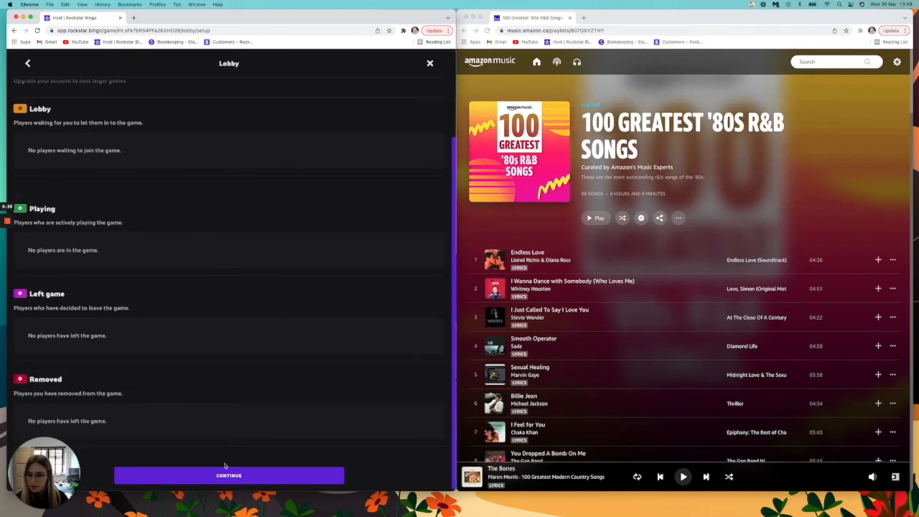
pyautogui.click(229, 476)
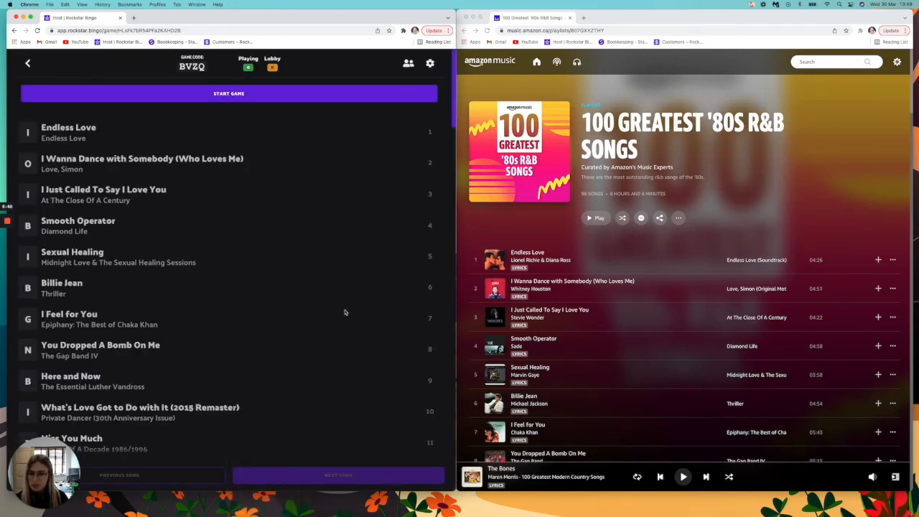
pyautogui.moveTo(286, 118)
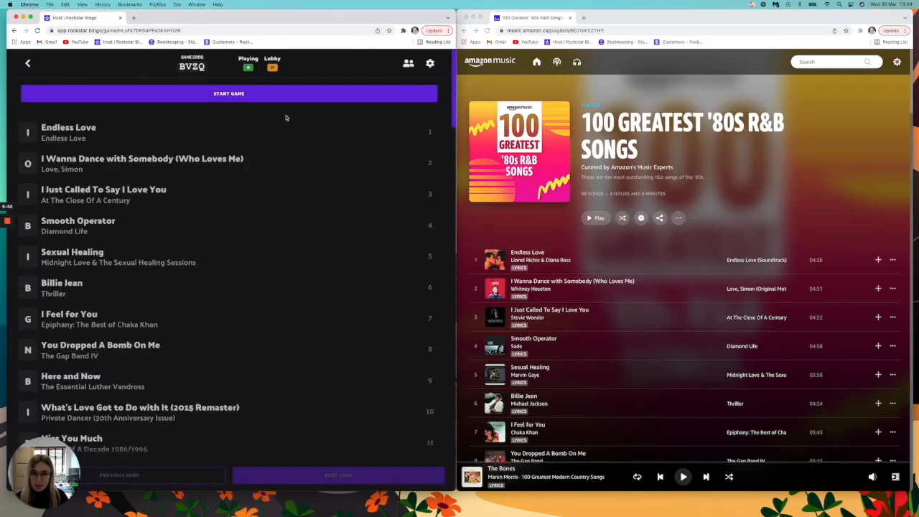
# Step: Start the game and play Endless Love in Amazon Music, then skip to the next track
pyautogui.click(228, 93)
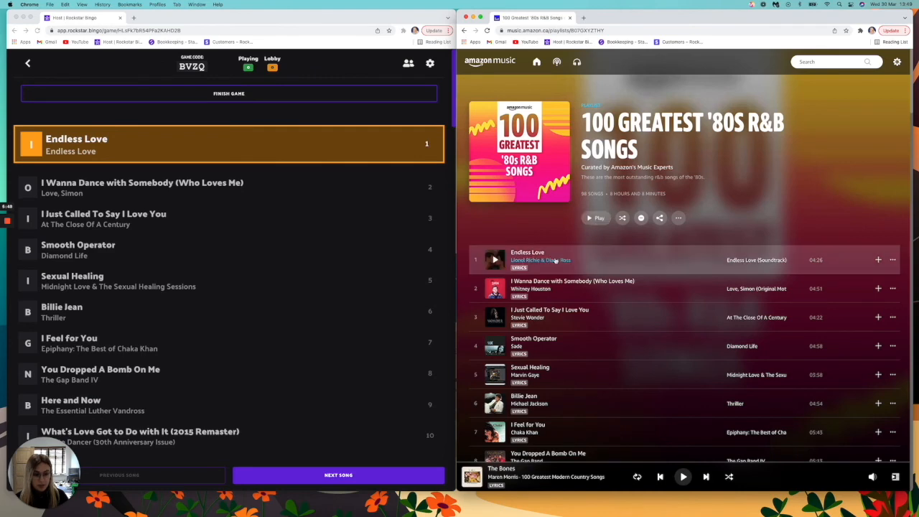
pyautogui.click(494, 259)
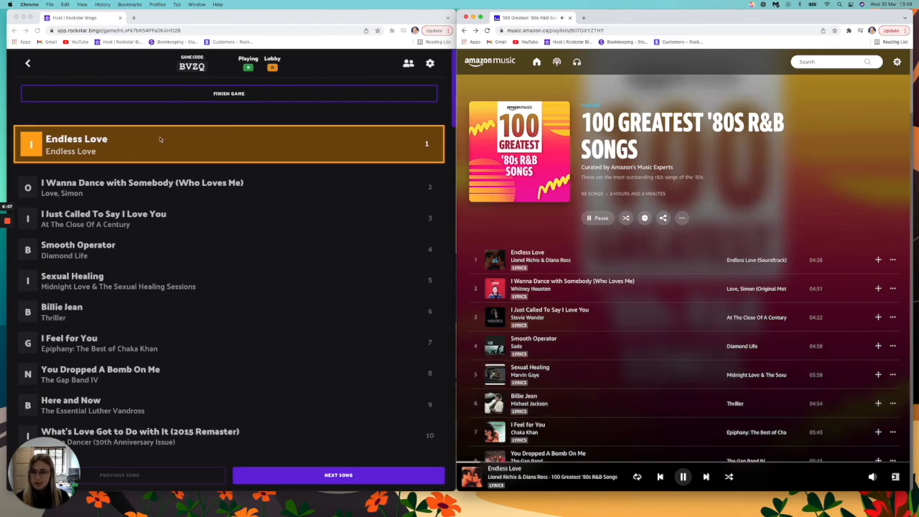
pyautogui.moveTo(245, 155)
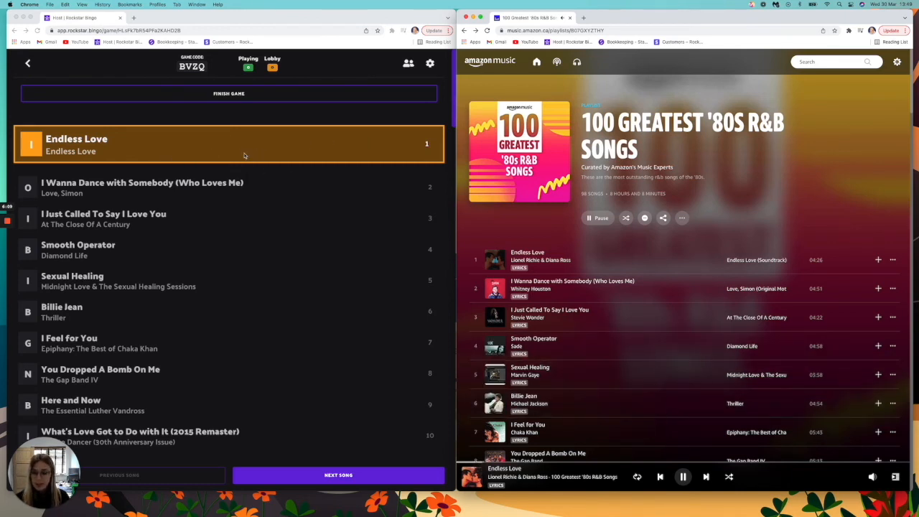
pyautogui.moveTo(528, 209)
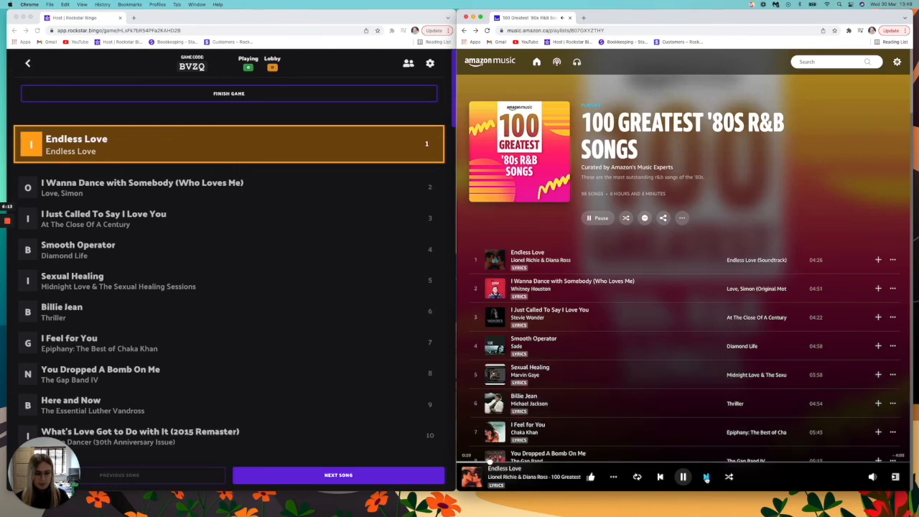
pyautogui.click(684, 477)
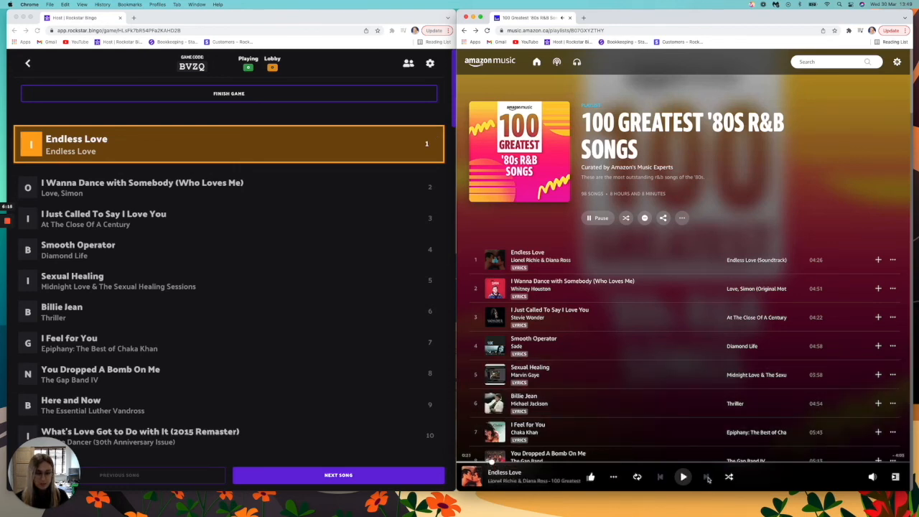
pyautogui.click(707, 477)
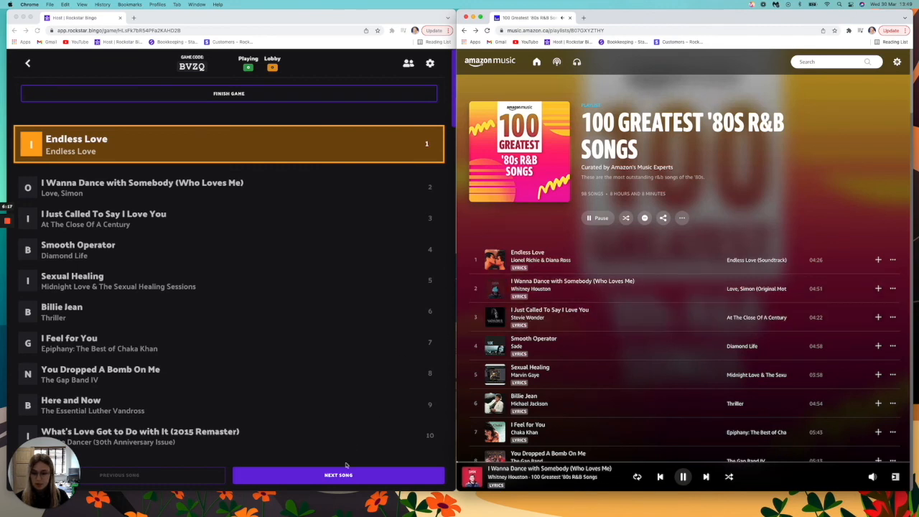
pyautogui.moveTo(339, 474)
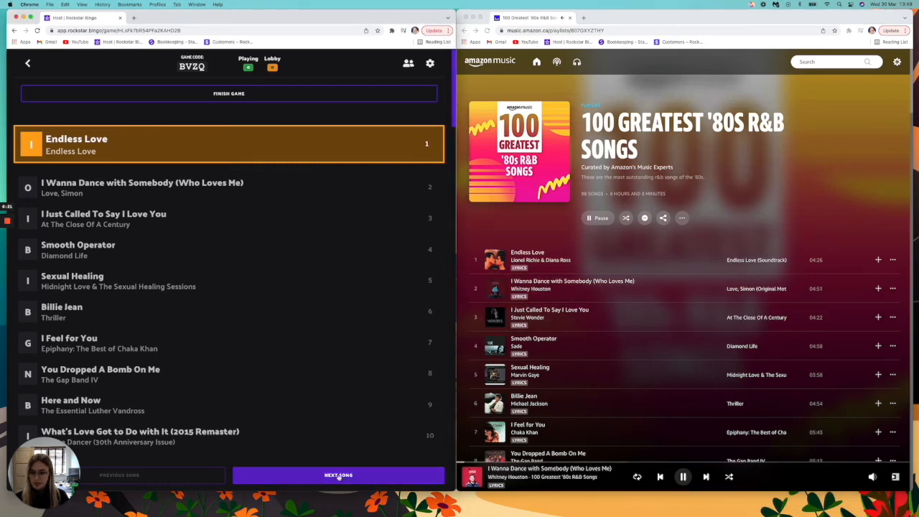
# Step: Call songs 2 and 3, reaching 'I Just Called To Say I Love You', and pause Amazon Music
pyautogui.click(339, 474)
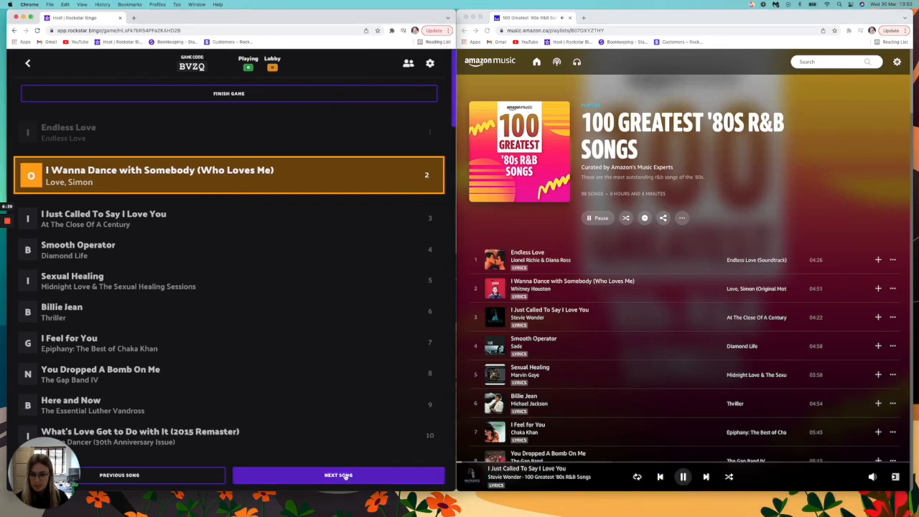
pyautogui.click(339, 474)
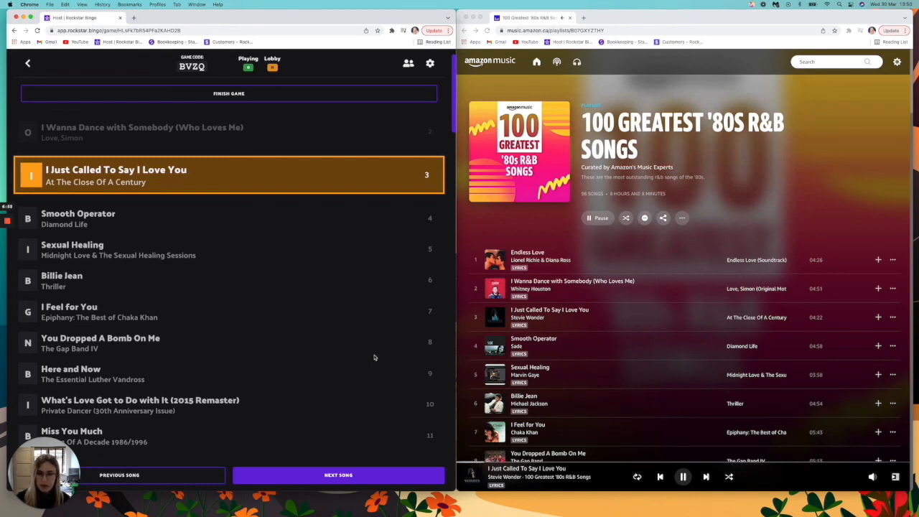
pyautogui.click(684, 477)
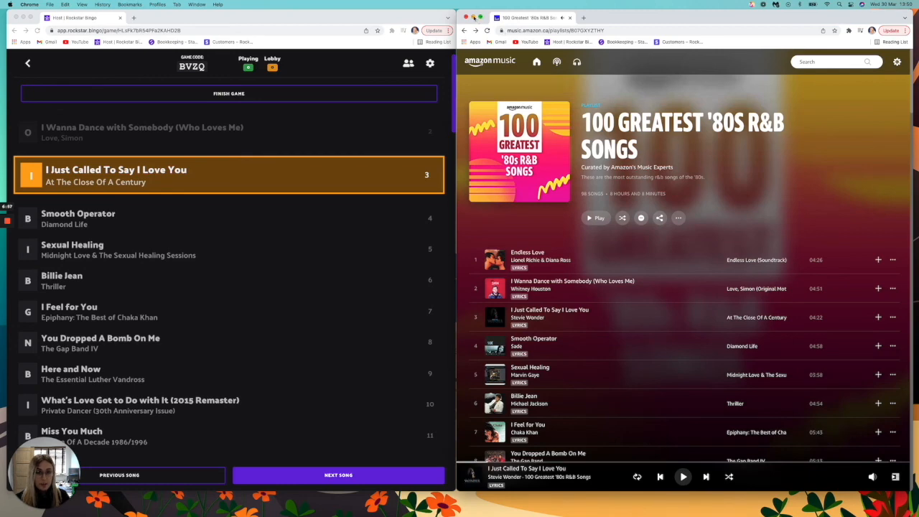